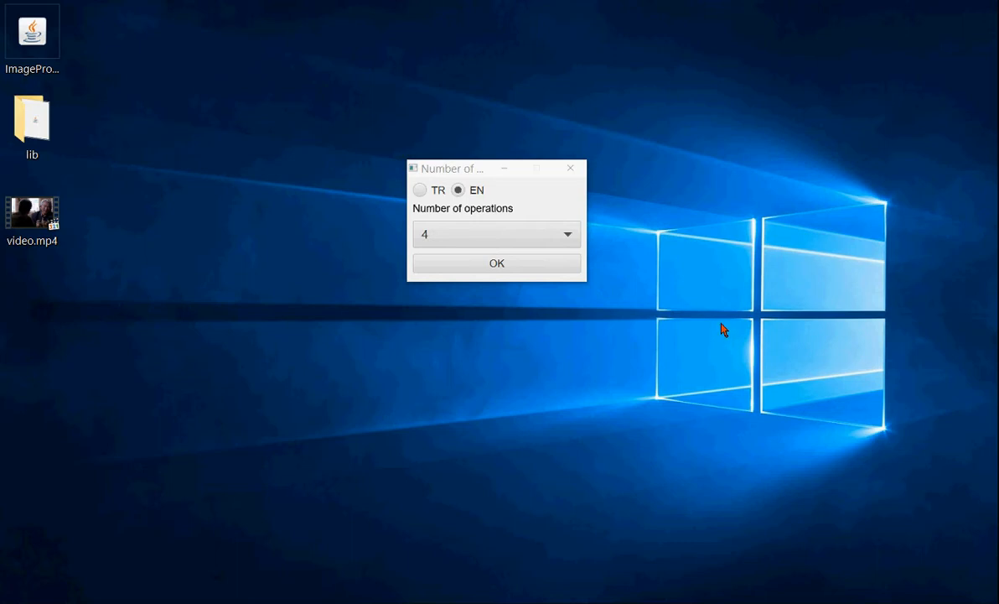
{"action": "mouse_move", "coordinate": [468, 180]}
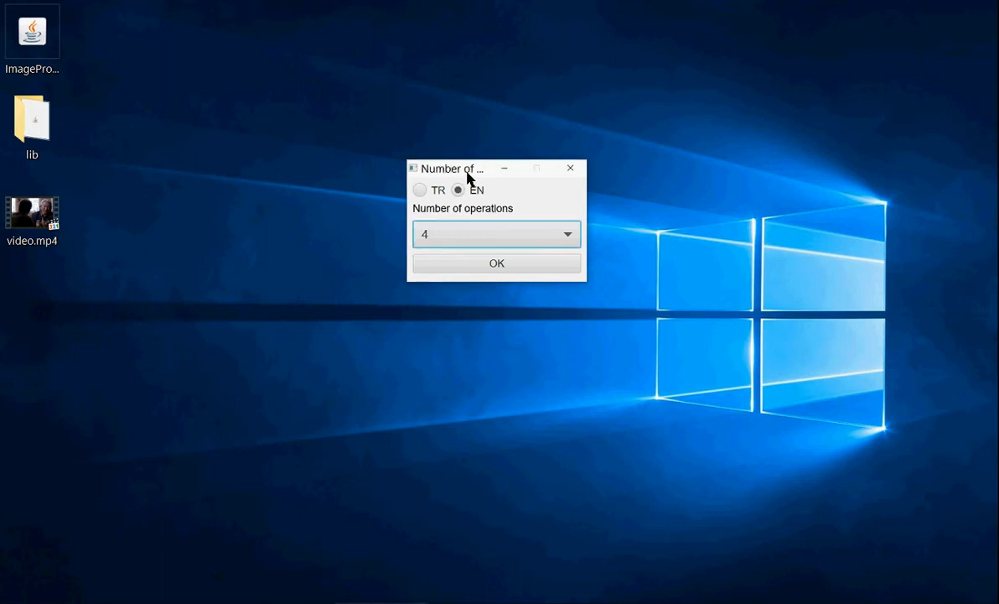
{"action": "mouse_move", "coordinate": [445, 195]}
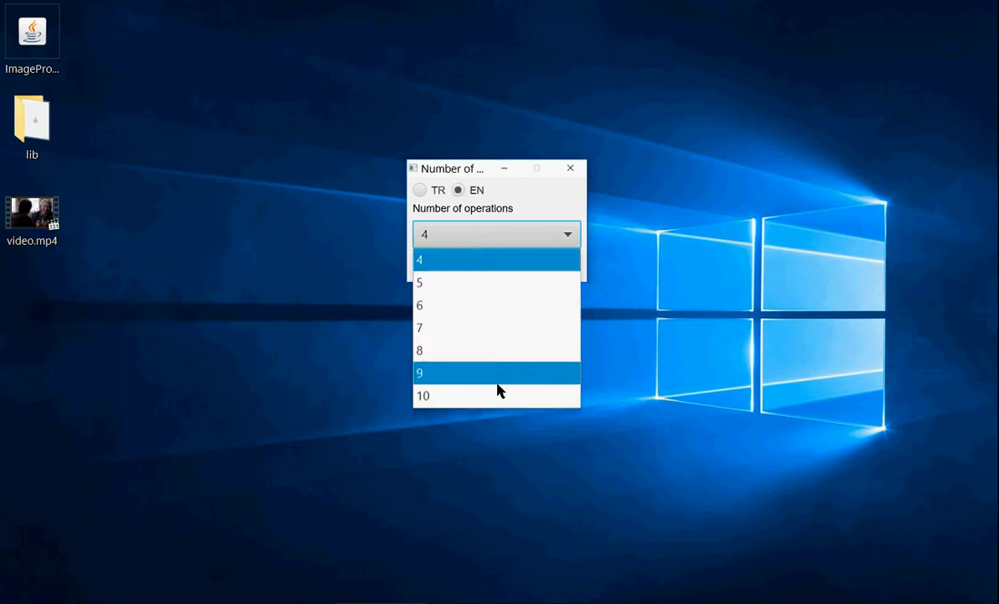
{"action": "mouse_move", "coordinate": [515, 282]}
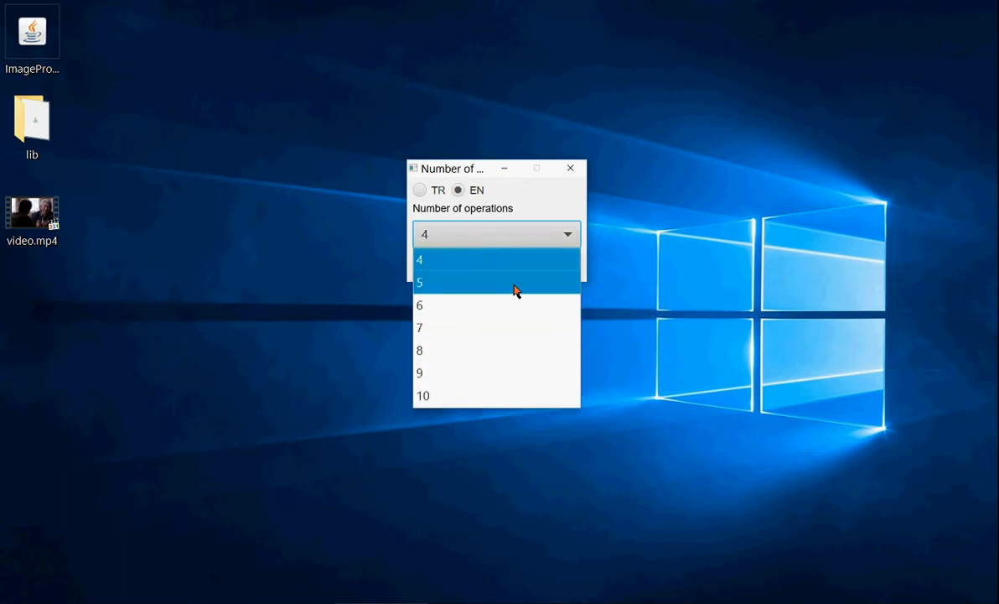
{"action": "mouse_move", "coordinate": [515, 259]}
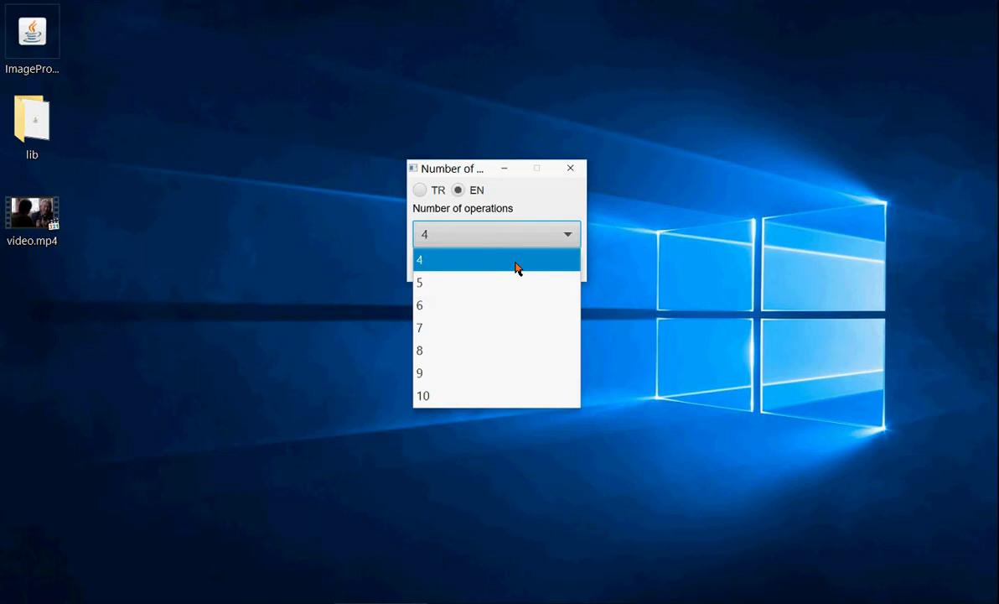
Confirm a four-operation session in English and play video.mp4 in the Frame Capturing window
{"action": "left_click", "coordinate": [419, 259]}
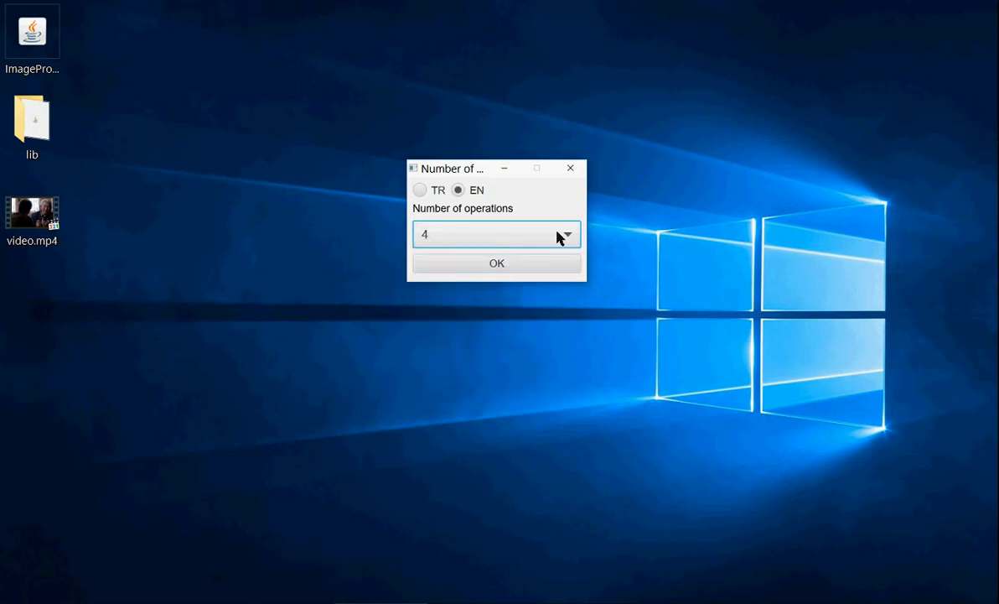
{"action": "mouse_move", "coordinate": [529, 233]}
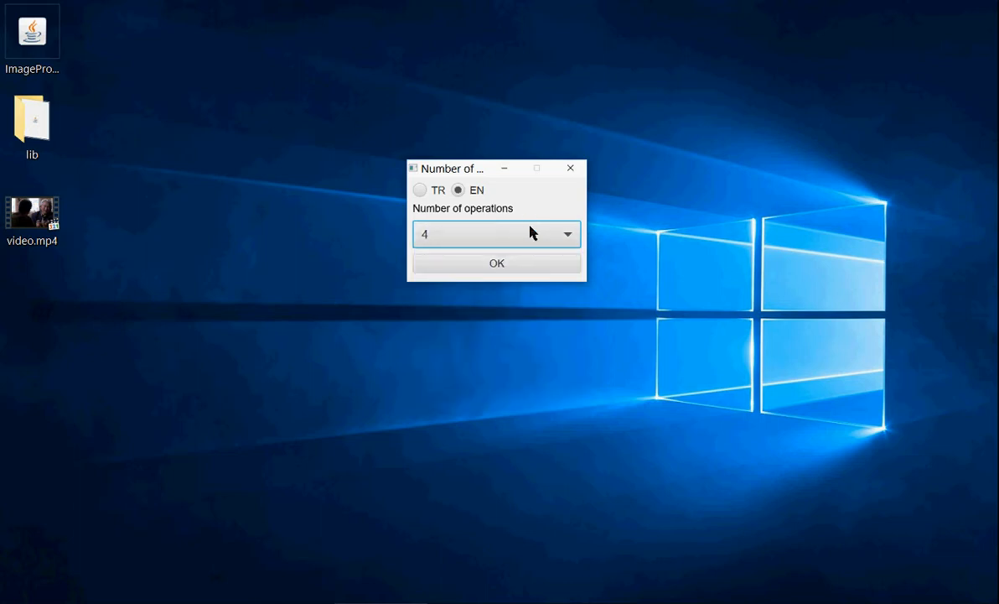
{"action": "mouse_move", "coordinate": [436, 195]}
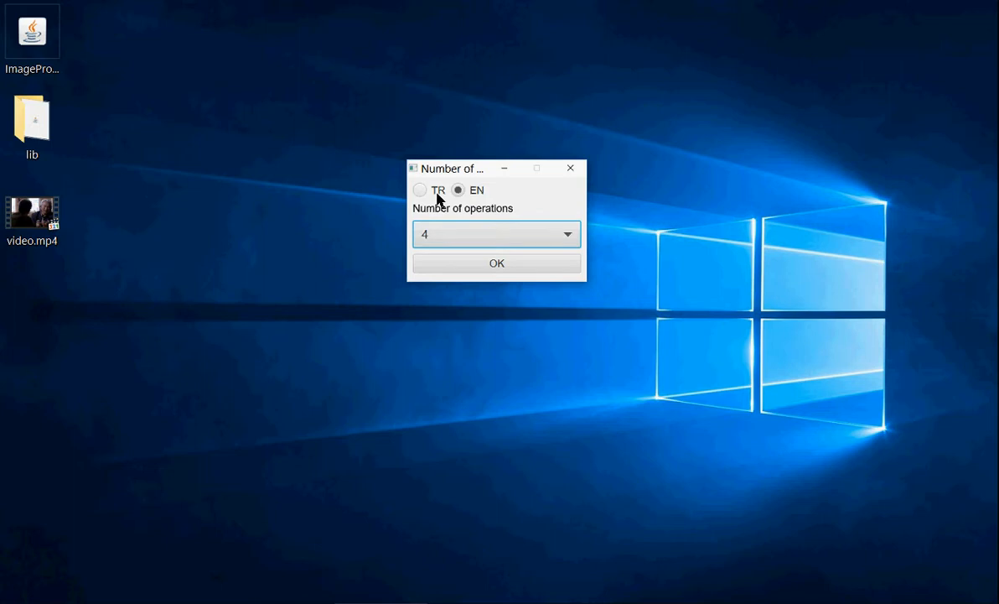
{"action": "left_click", "coordinate": [419, 190]}
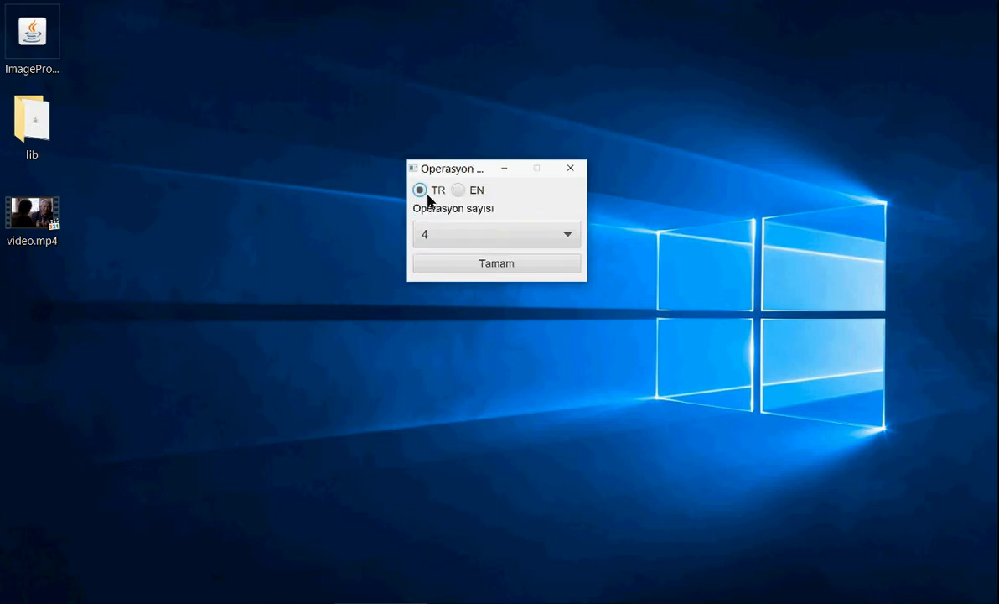
{"action": "left_click", "coordinate": [459, 189]}
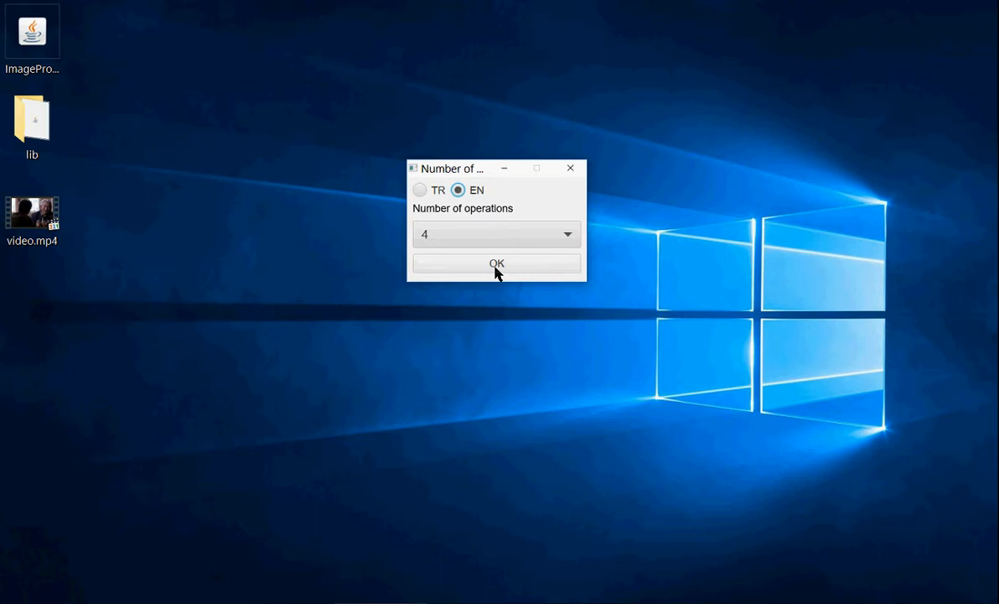
{"action": "left_click", "coordinate": [496, 263]}
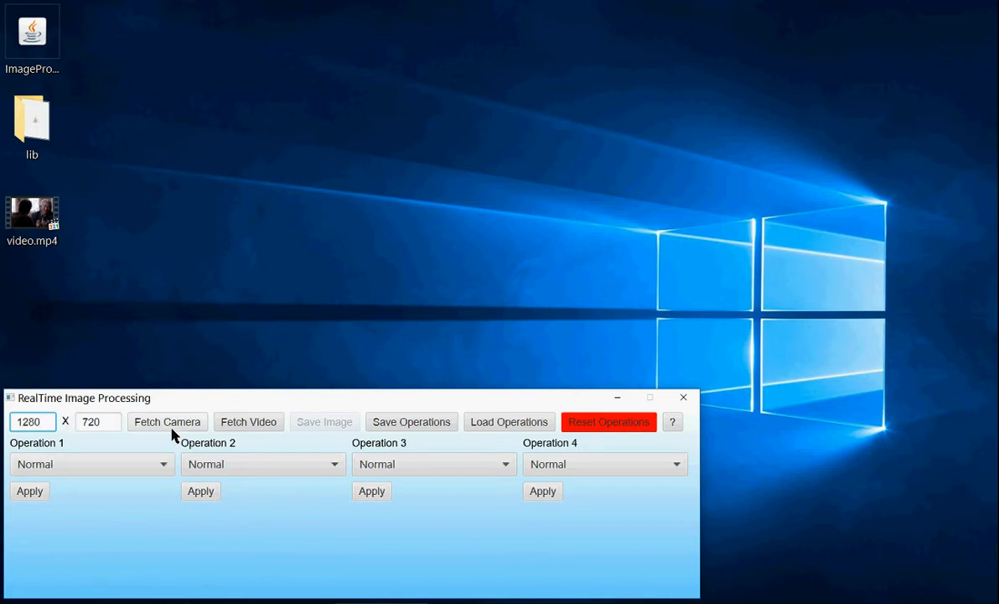
{"action": "mouse_move", "coordinate": [259, 434]}
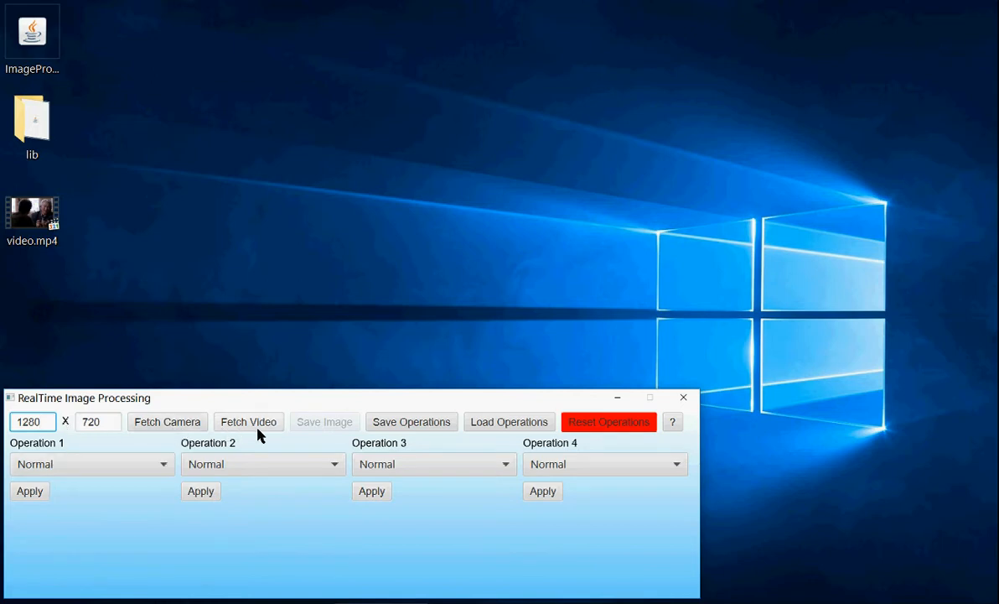
{"action": "left_click", "coordinate": [248, 422]}
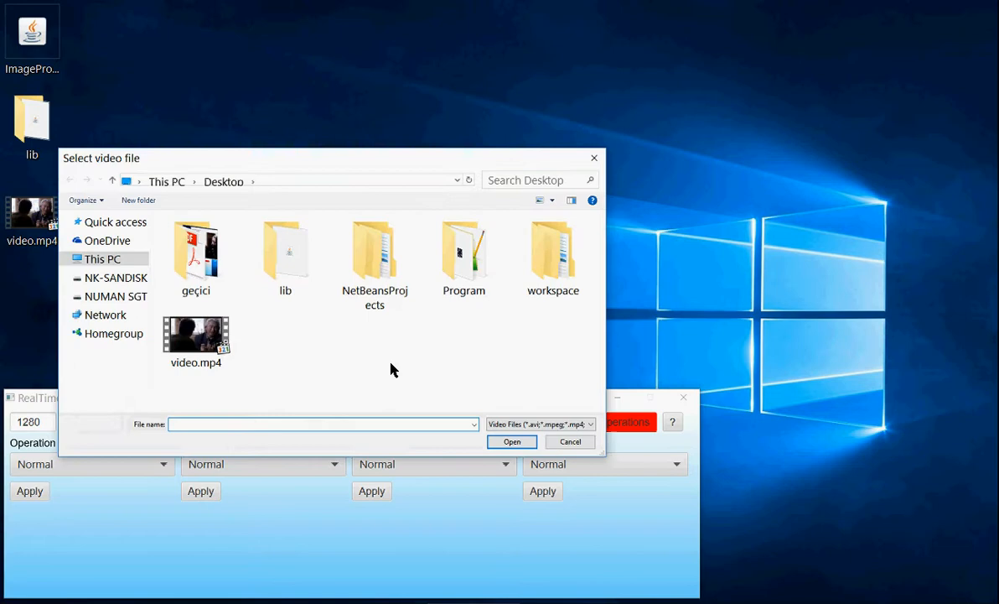
{"action": "double_click", "coordinate": [195, 333]}
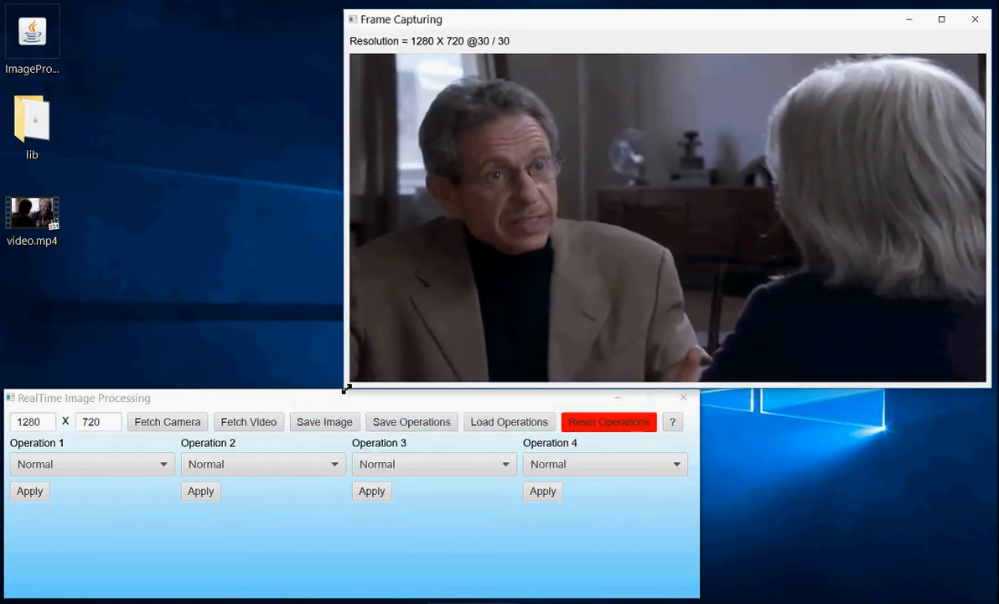
Apply Edge Detection as Operation 1, then switch Operation 1 to Grayscale
{"action": "left_click", "coordinate": [248, 422]}
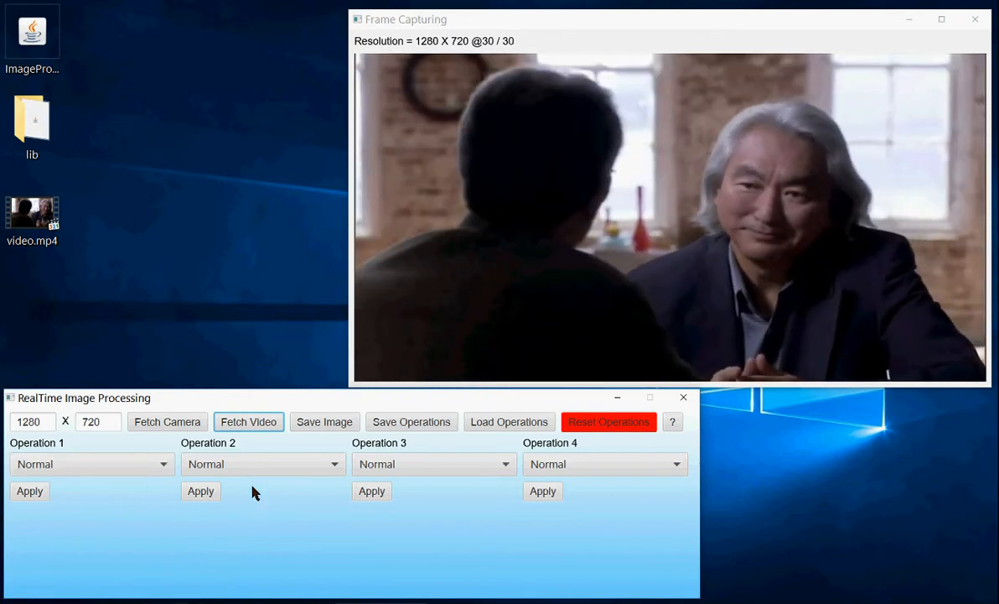
{"action": "mouse_move", "coordinate": [330, 497]}
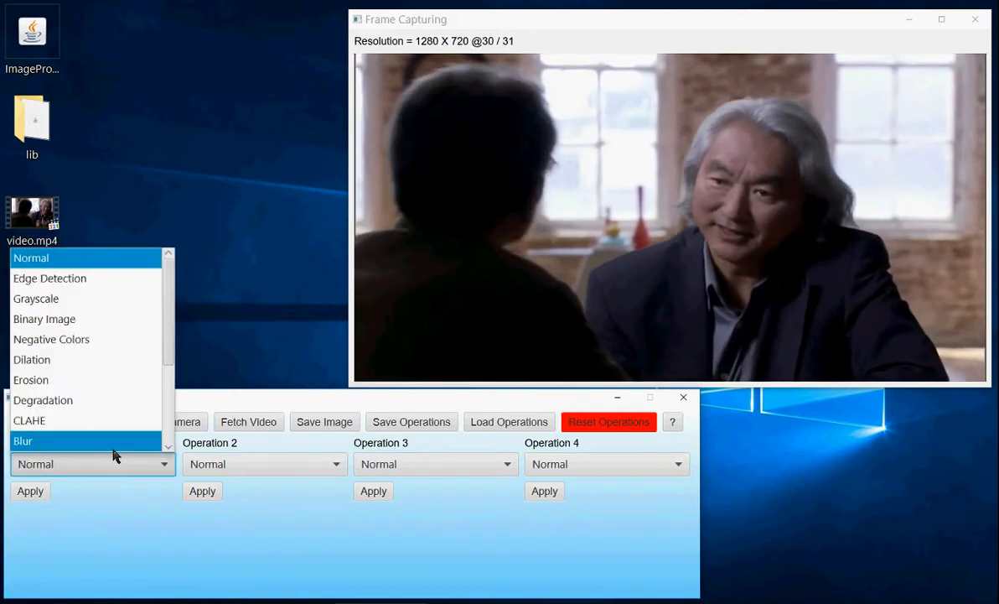
{"action": "scroll", "scroll_direction": "down", "scroll_amount": 3}
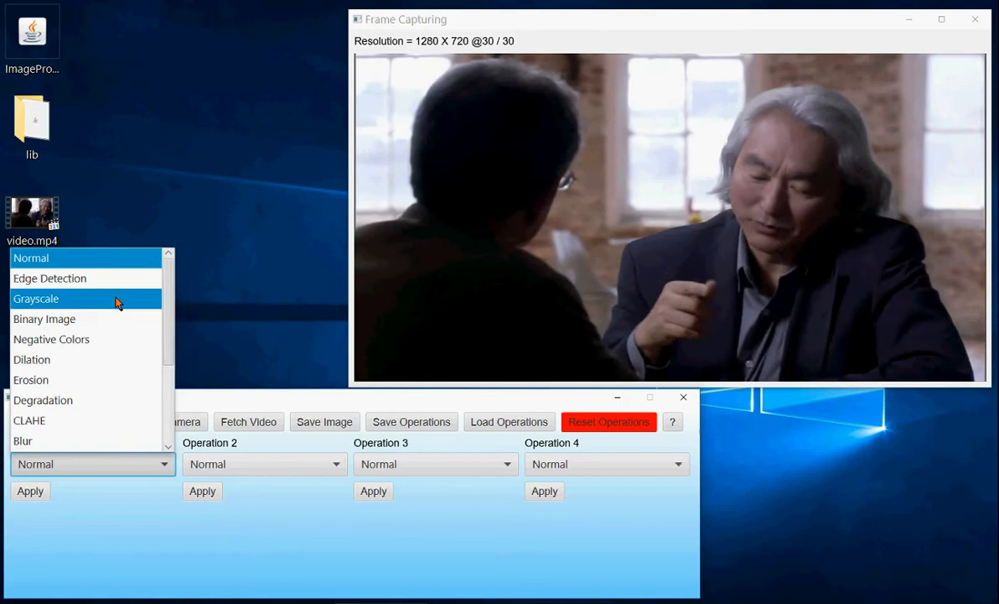
{"action": "left_click", "coordinate": [50, 278]}
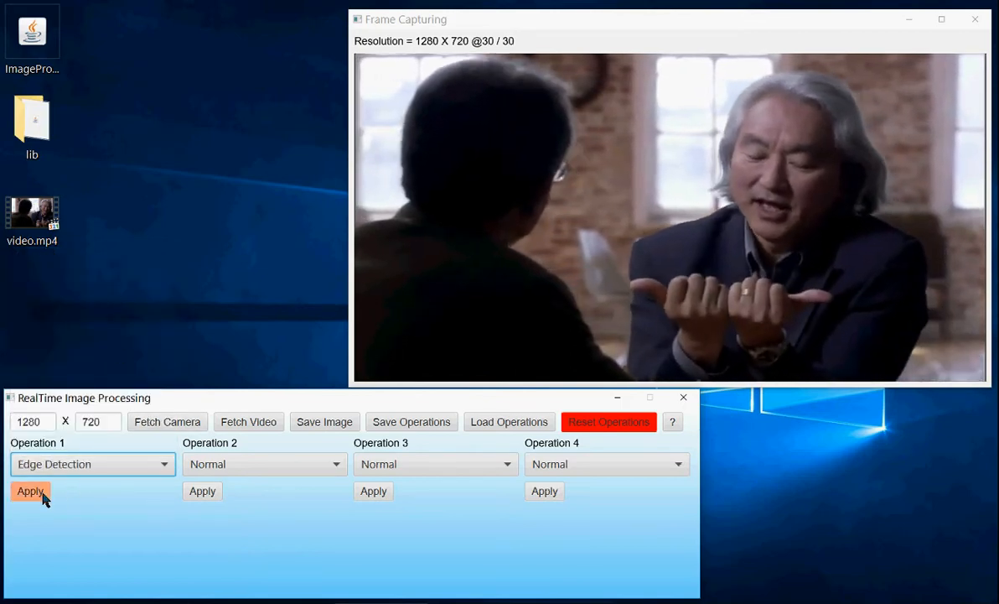
{"action": "left_click", "coordinate": [30, 490]}
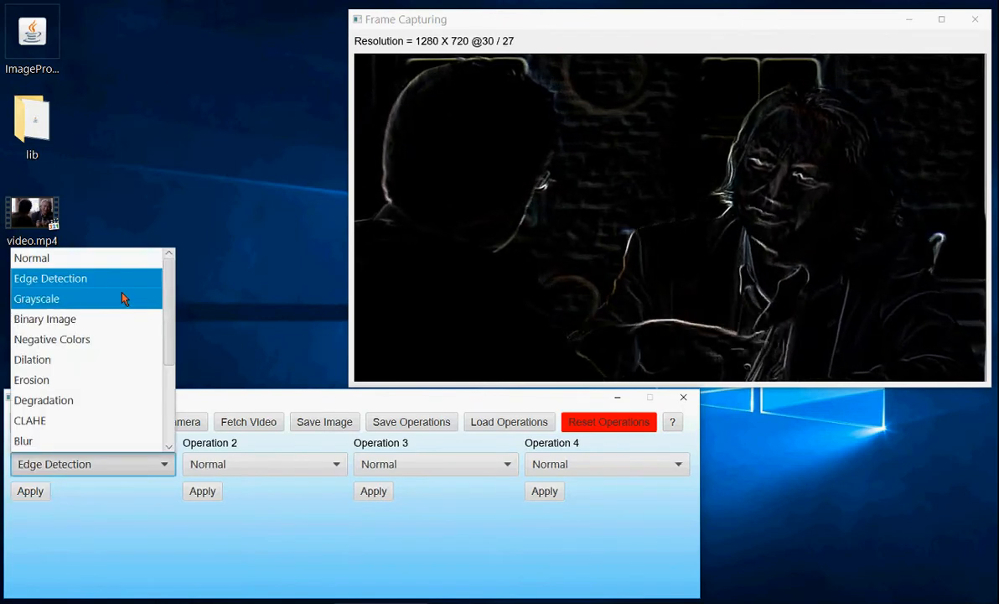
{"action": "left_click", "coordinate": [36, 298]}
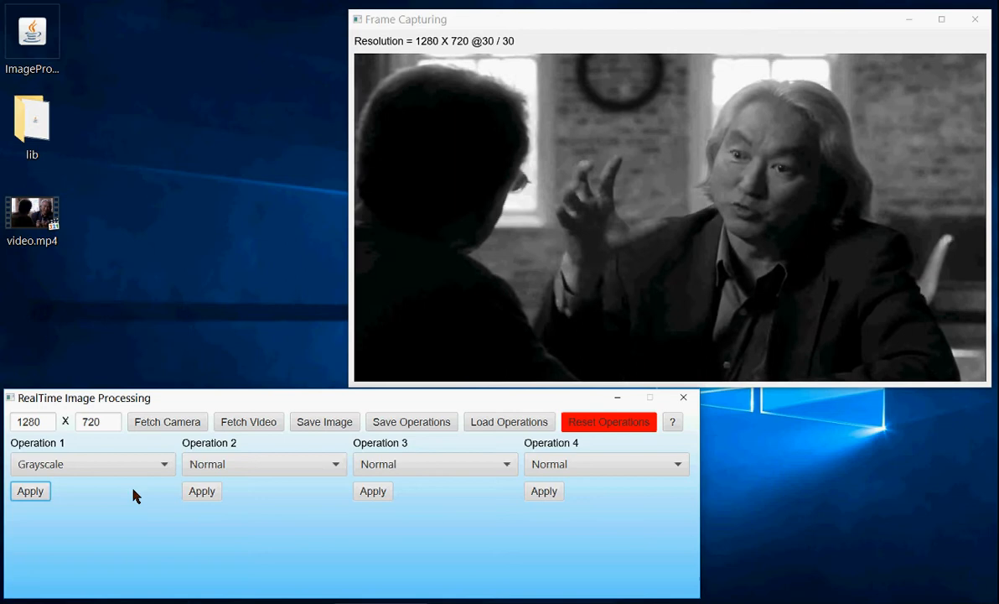
Apply Grayscale, Binary Image, Negative Colors and Erosion in turn as Operation 1
{"action": "left_click", "coordinate": [92, 464]}
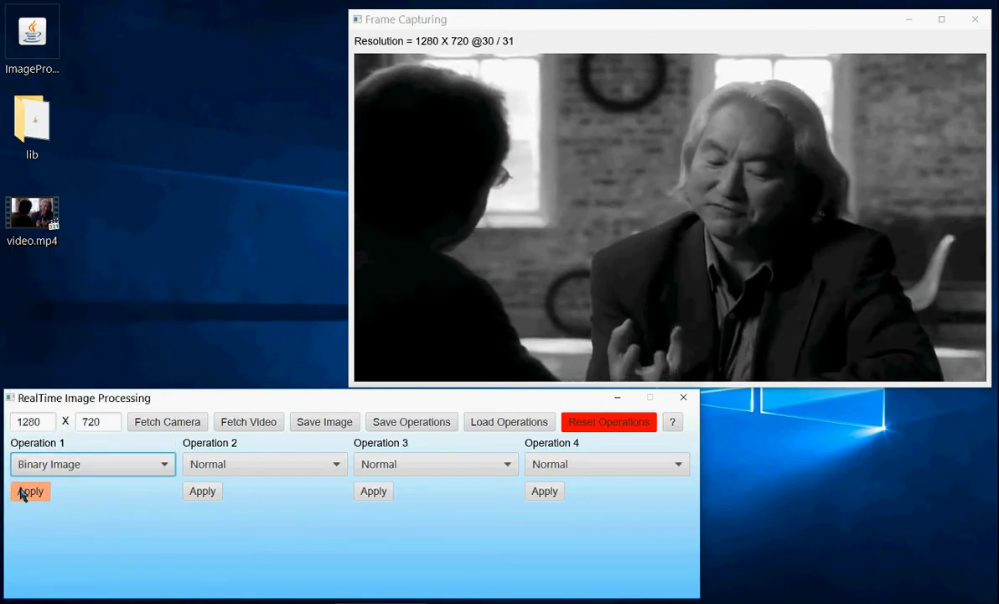
{"action": "left_click", "coordinate": [30, 491]}
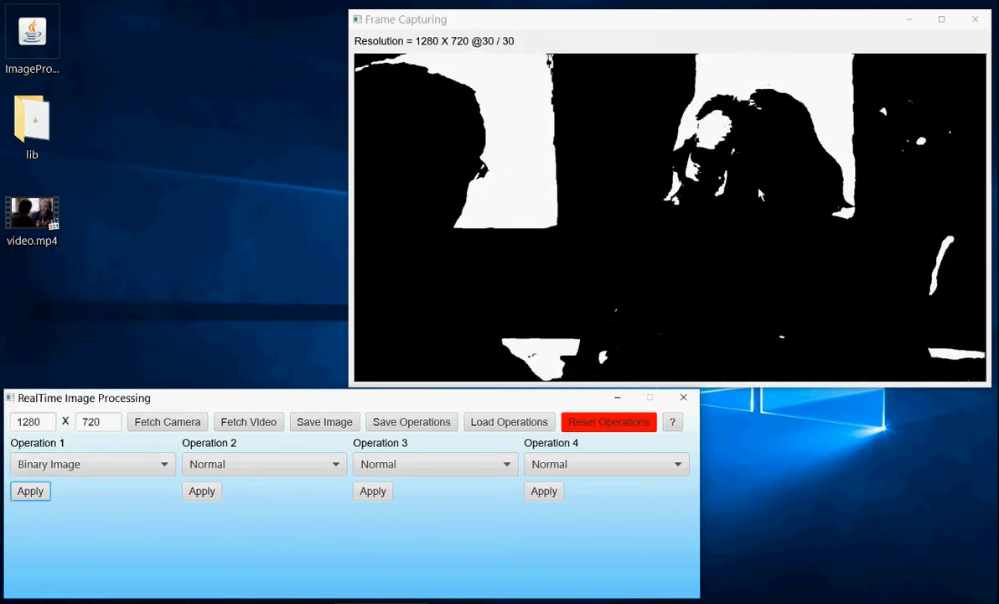
{"action": "left_click", "coordinate": [92, 464]}
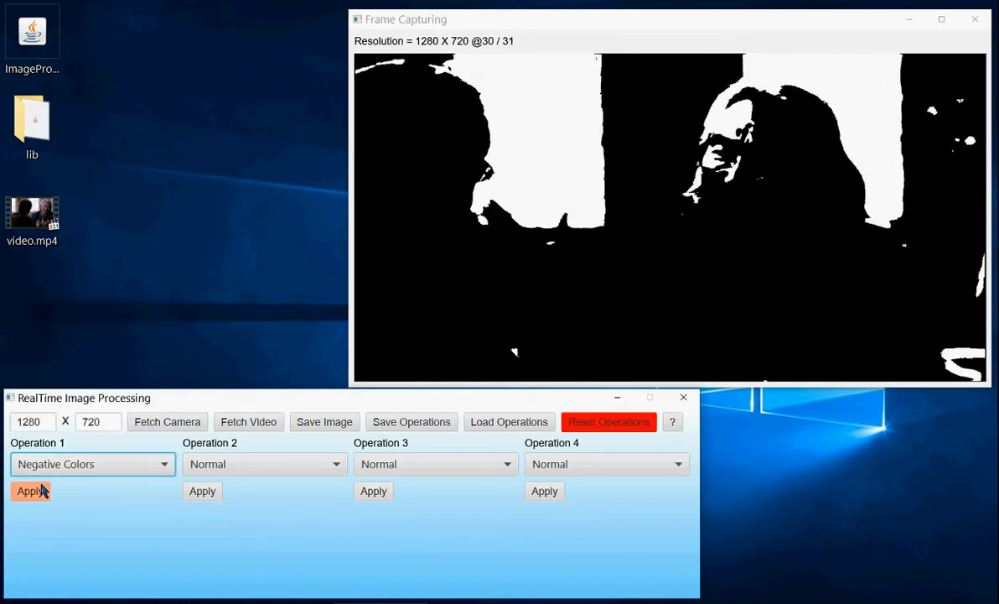
{"action": "left_click", "coordinate": [30, 490]}
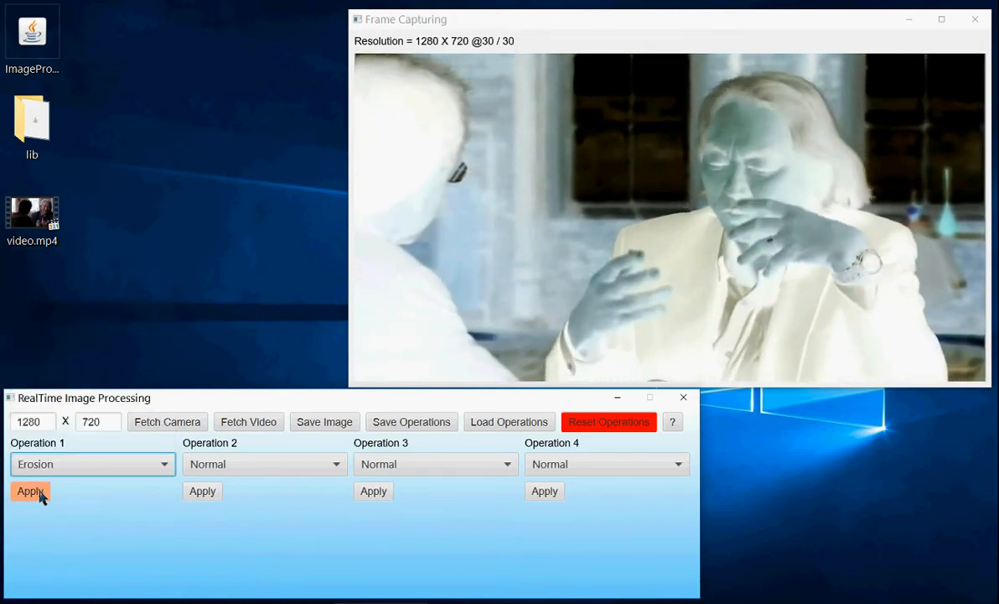
{"action": "left_click", "coordinate": [30, 490]}
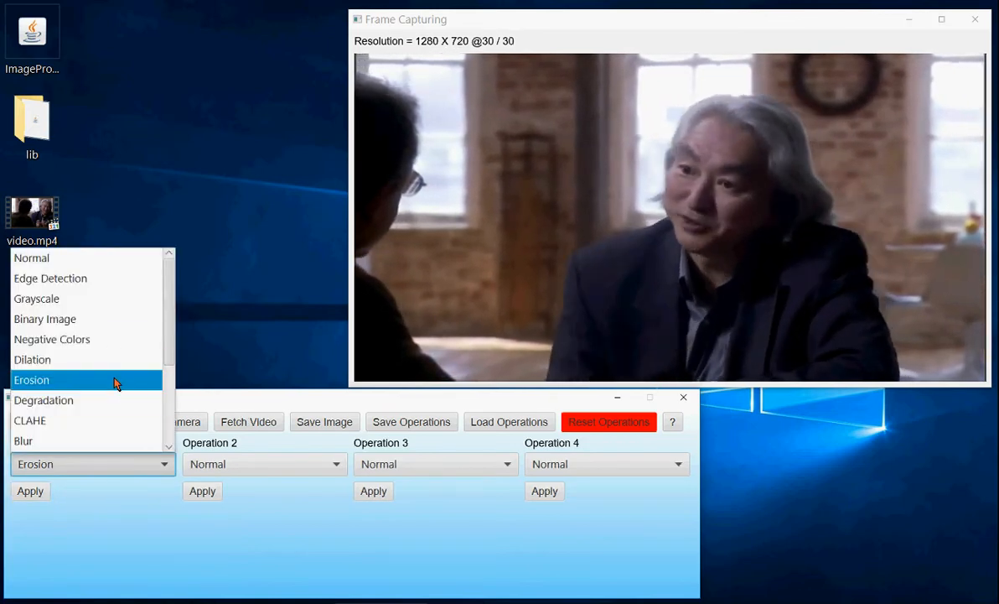
{"action": "mouse_move", "coordinate": [52, 339]}
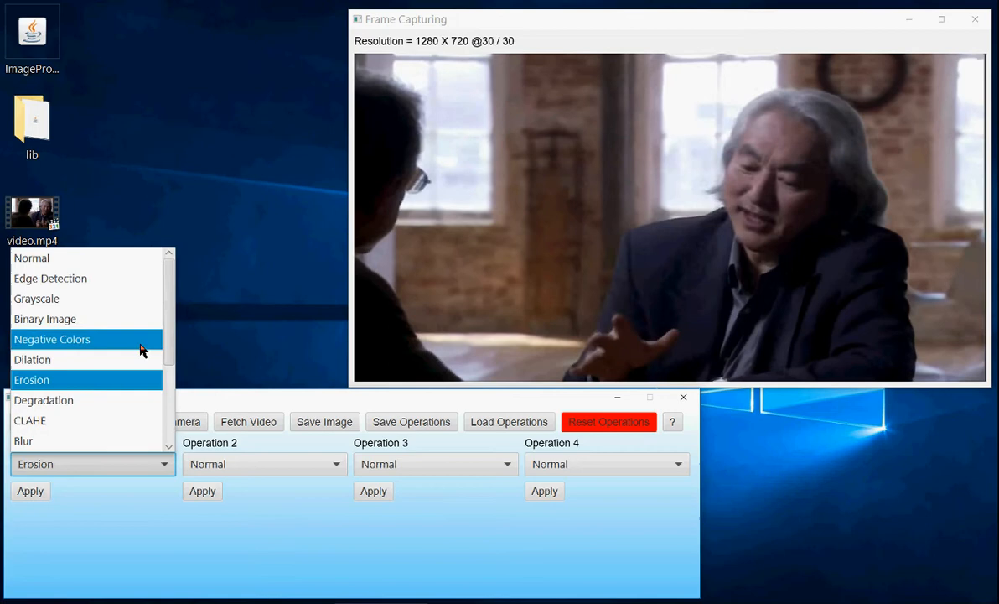
Apply Degradation at level 55 as Operation 1, posterizing and darkening the video
{"action": "left_click", "coordinate": [43, 400]}
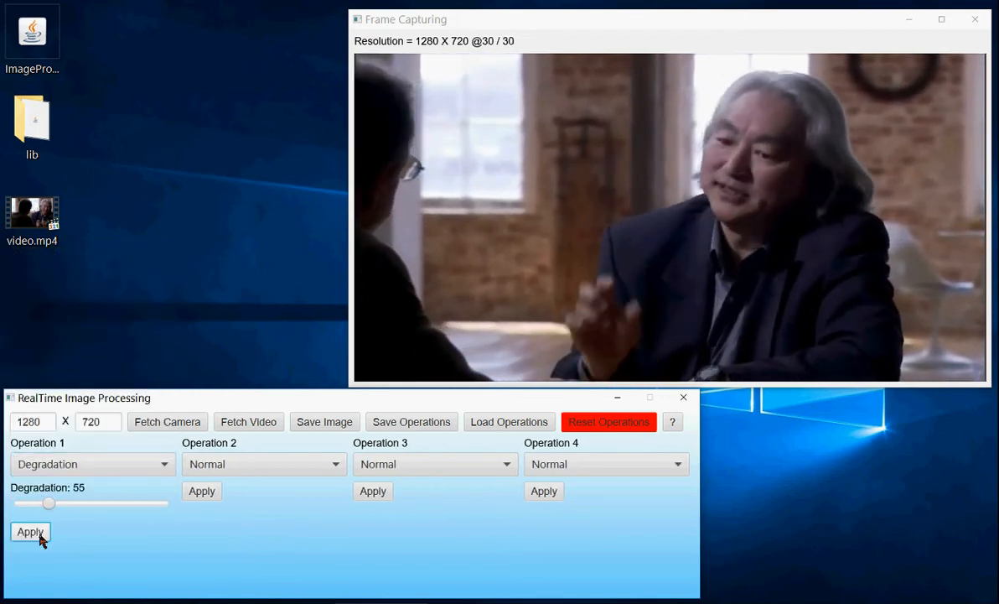
{"action": "left_click", "coordinate": [29, 532]}
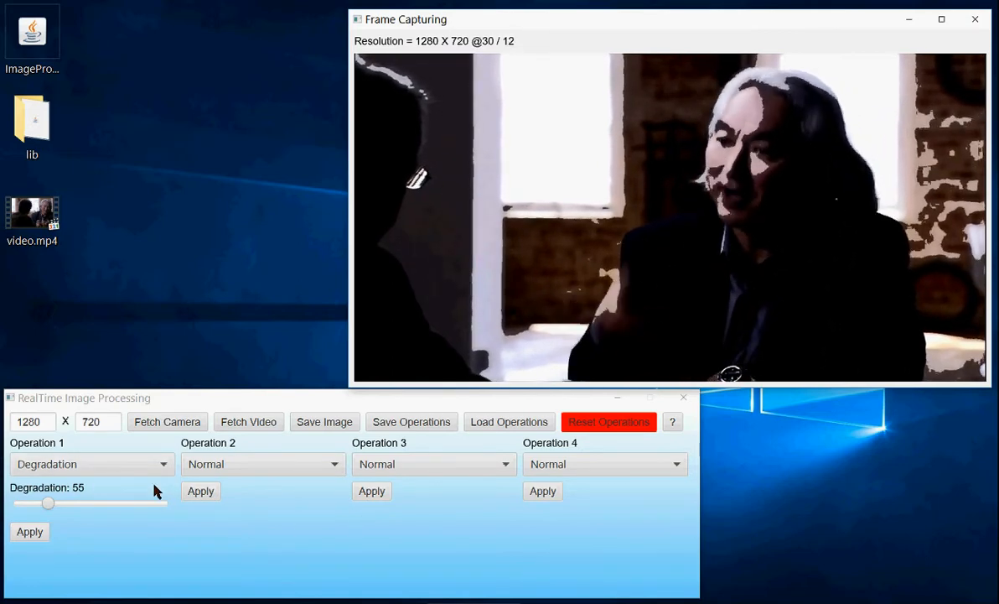
{"action": "left_click", "coordinate": [92, 464]}
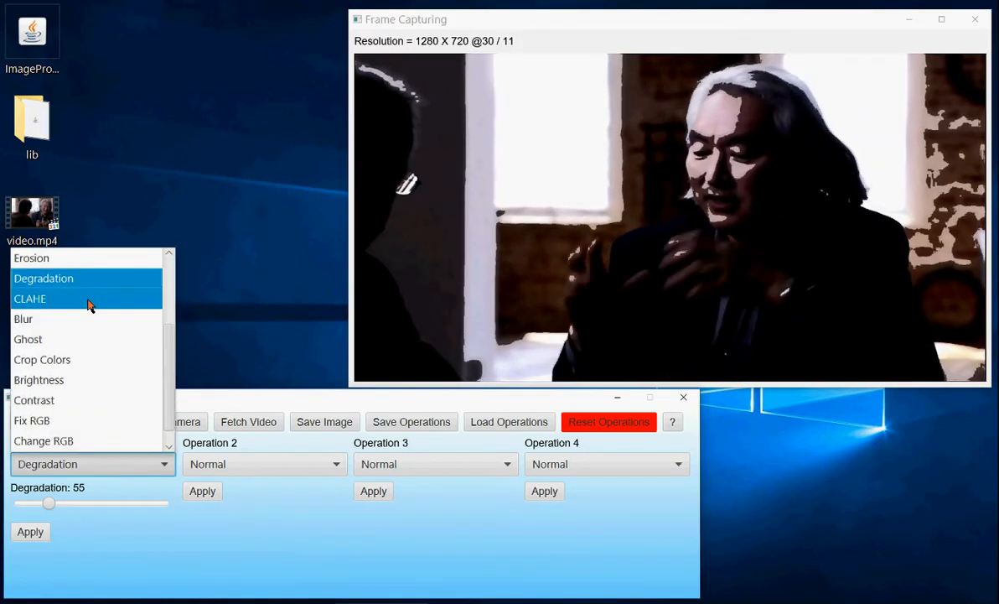
Select CLAHE in the Operation 1 dropdown
{"action": "left_click", "coordinate": [30, 299]}
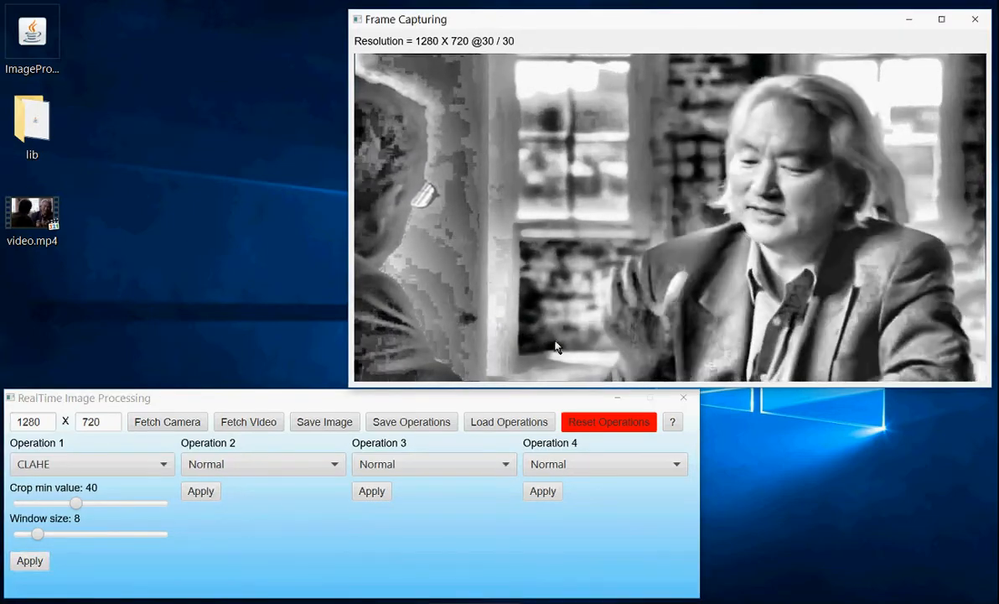
{"action": "mouse_move", "coordinate": [596, 301]}
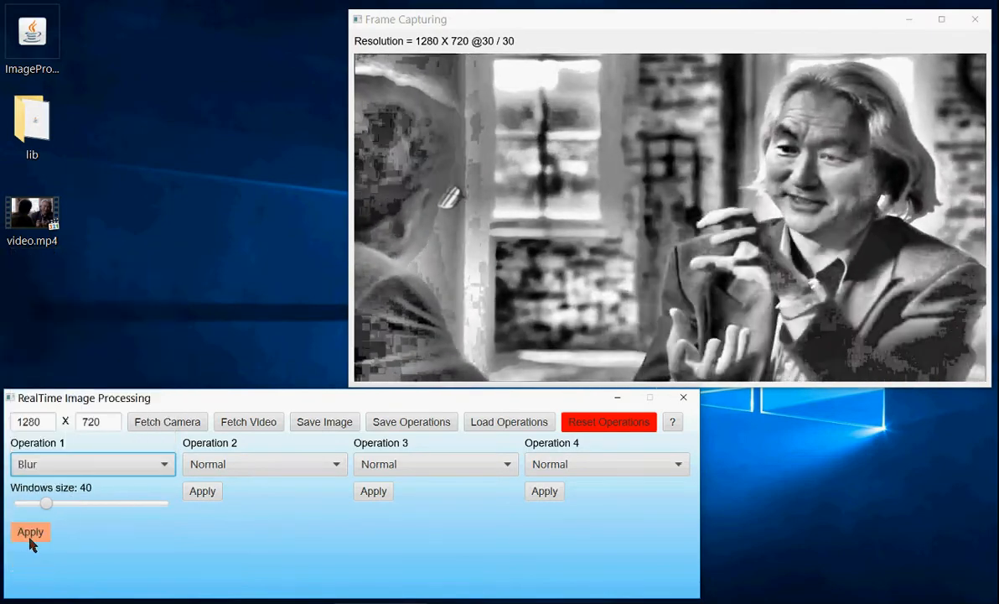
Apply Blur, then raise the Ghost frame count to 15
{"action": "left_click", "coordinate": [30, 532]}
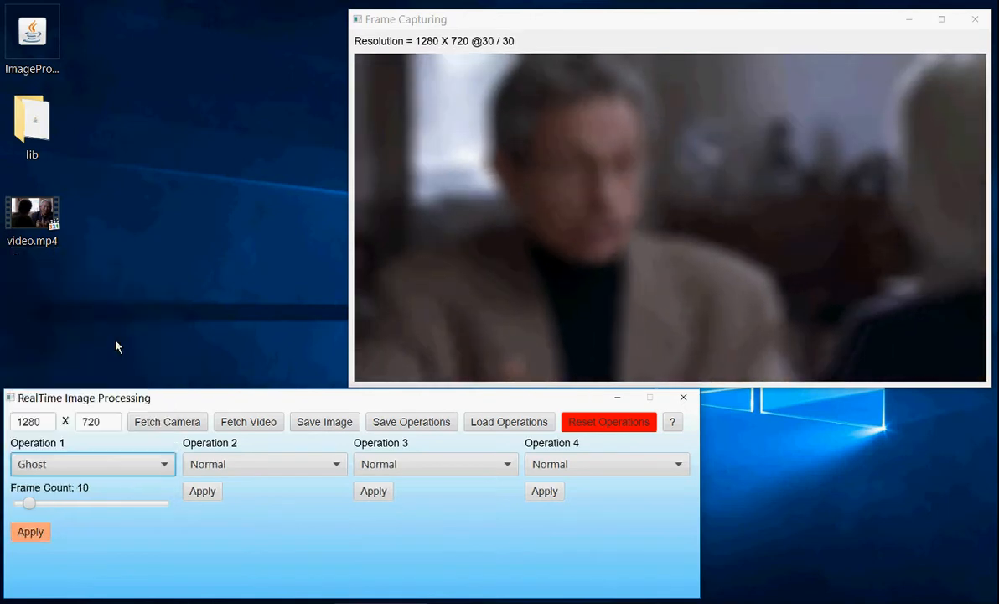
{"action": "left_click_drag", "start_coordinate": [30, 503], "coordinate": [38, 503]}
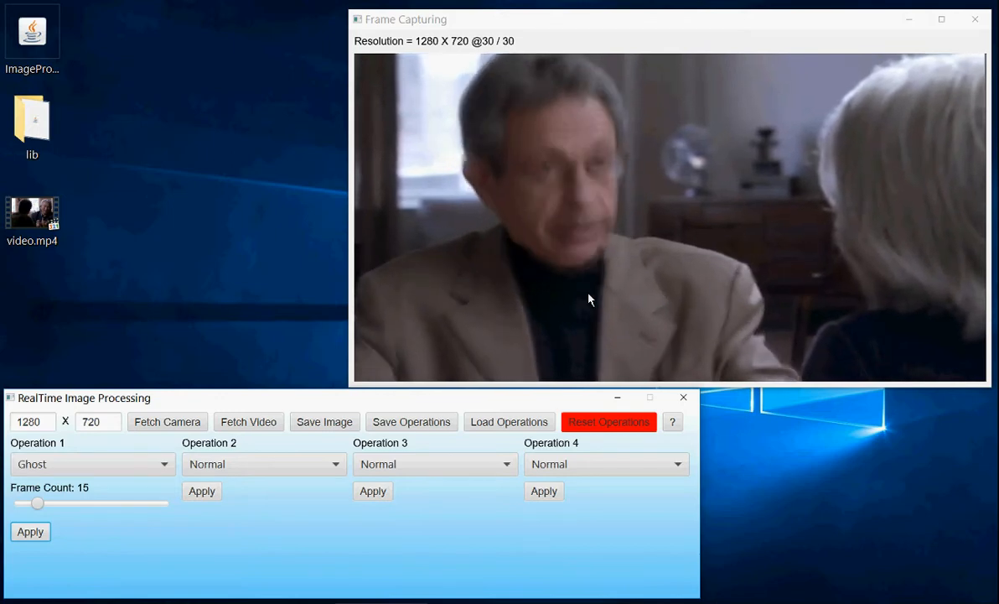
{"action": "mouse_move", "coordinate": [176, 528]}
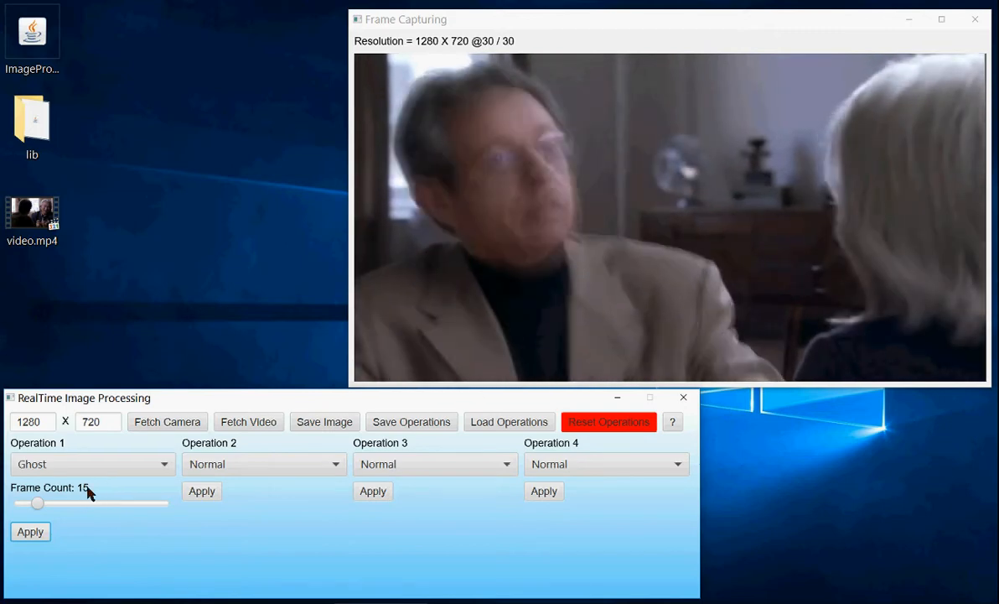
{"action": "mouse_move", "coordinate": [142, 543]}
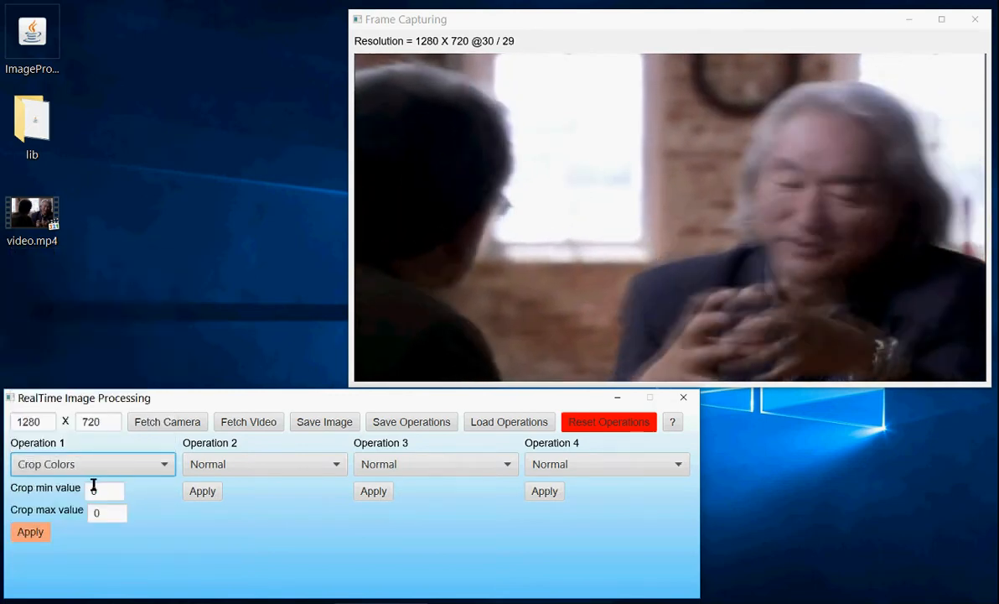
Apply Crop Colors with minimum 50, adjust brightness, and lower contrast to about 0.59
{"action": "left_click", "coordinate": [104, 491]}
{"action": "type", "text": "50"}
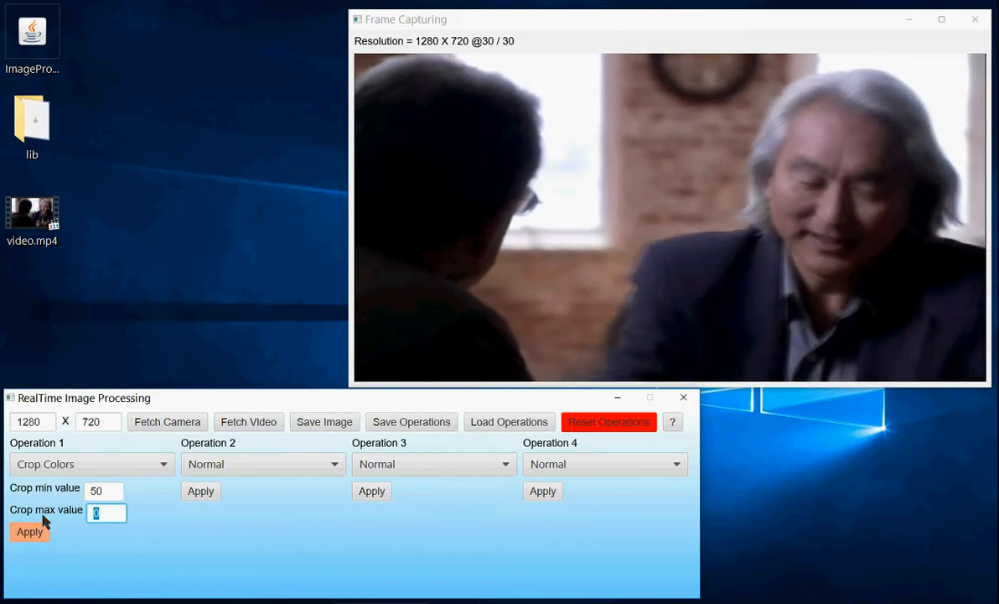
{"action": "type", "text": "2"}
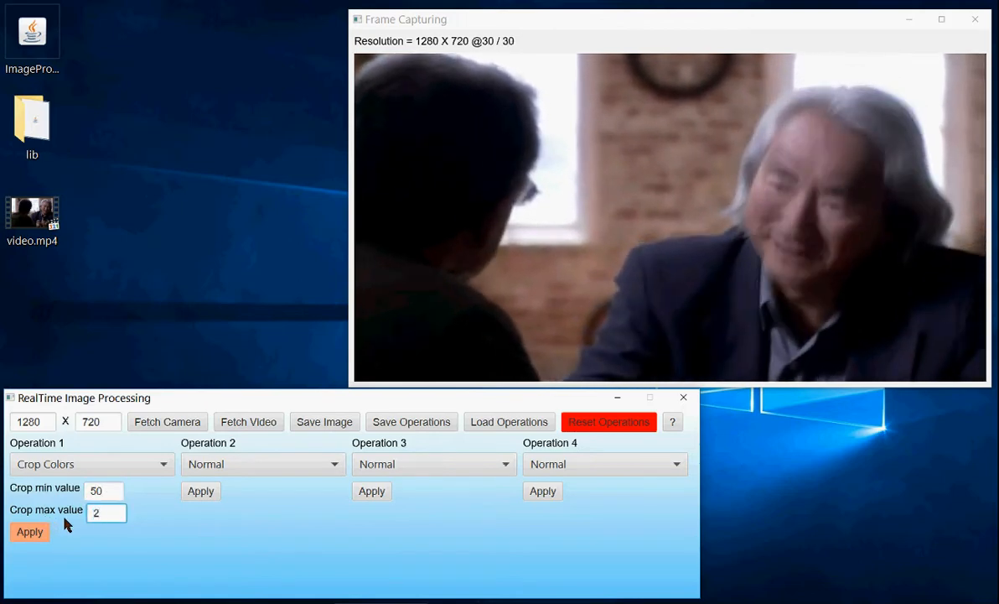
{"action": "type", "text": "00"}
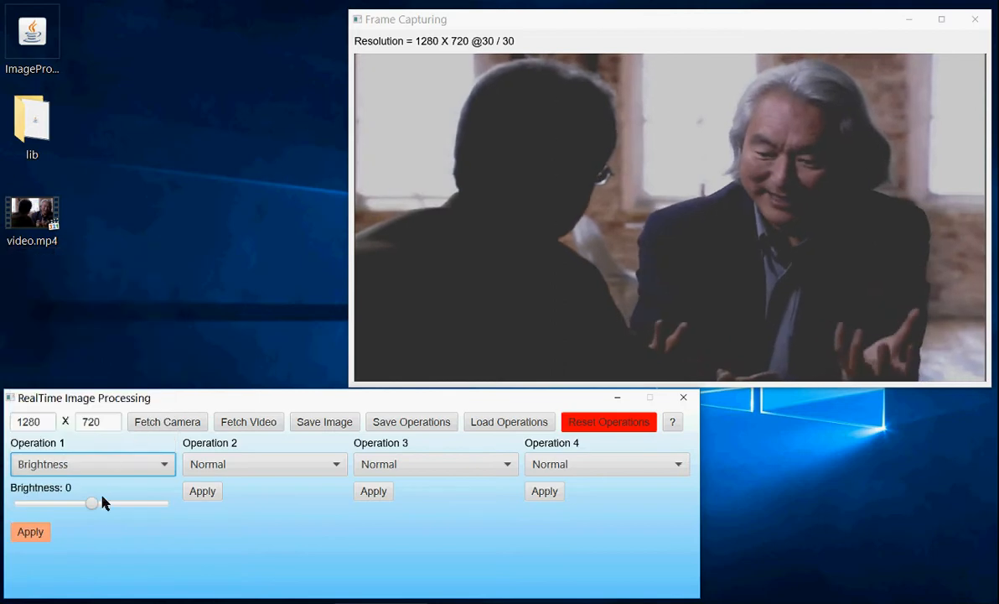
{"action": "left_click_drag", "start_coordinate": [92, 503], "coordinate": [114, 503]}
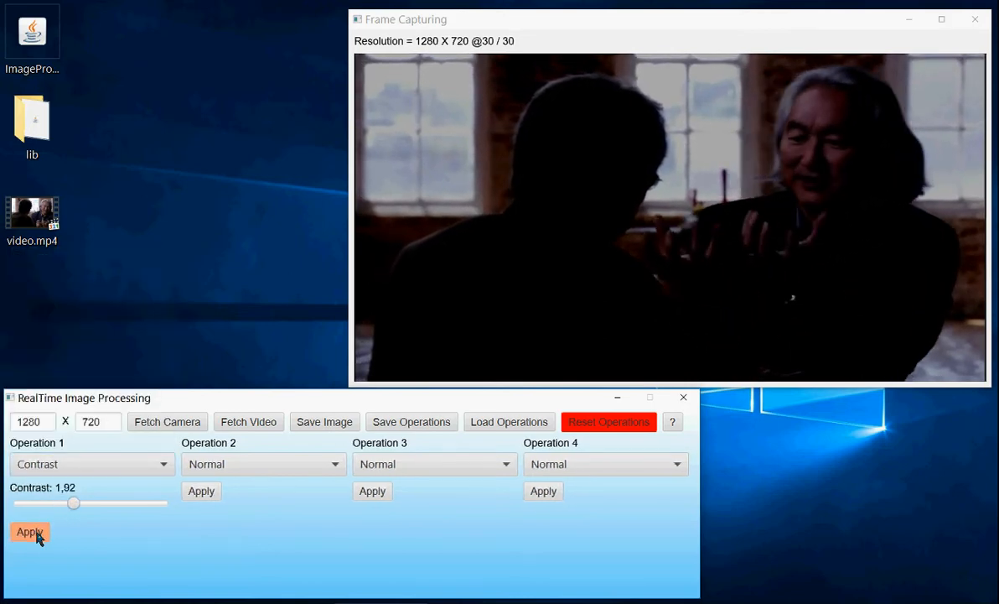
{"action": "left_click_drag", "start_coordinate": [73, 503], "coordinate": [36, 502]}
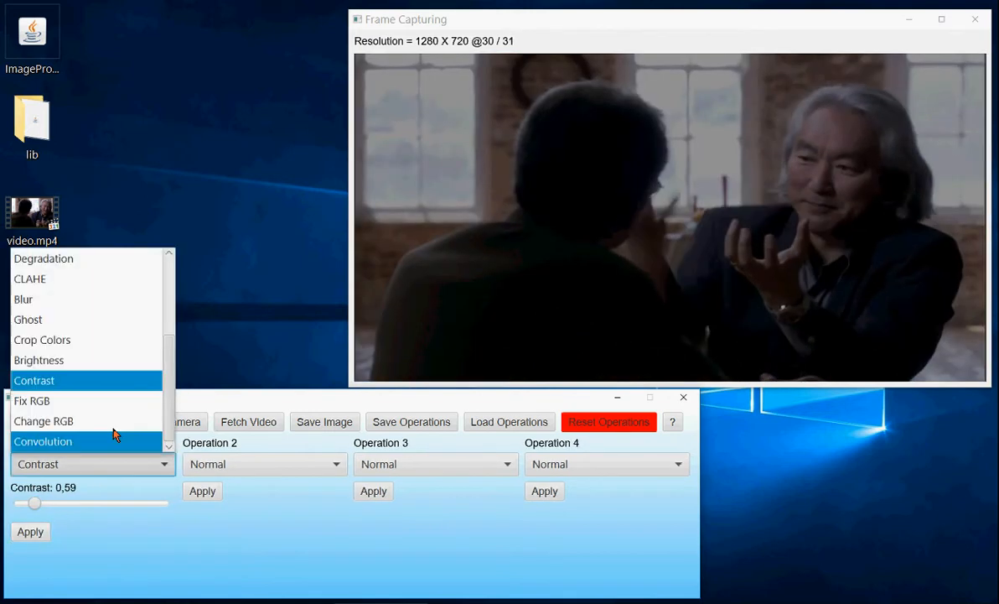
Apply Fix RGB as Operation 1 with R 78, G 56, B 50
{"action": "left_click", "coordinate": [32, 401]}
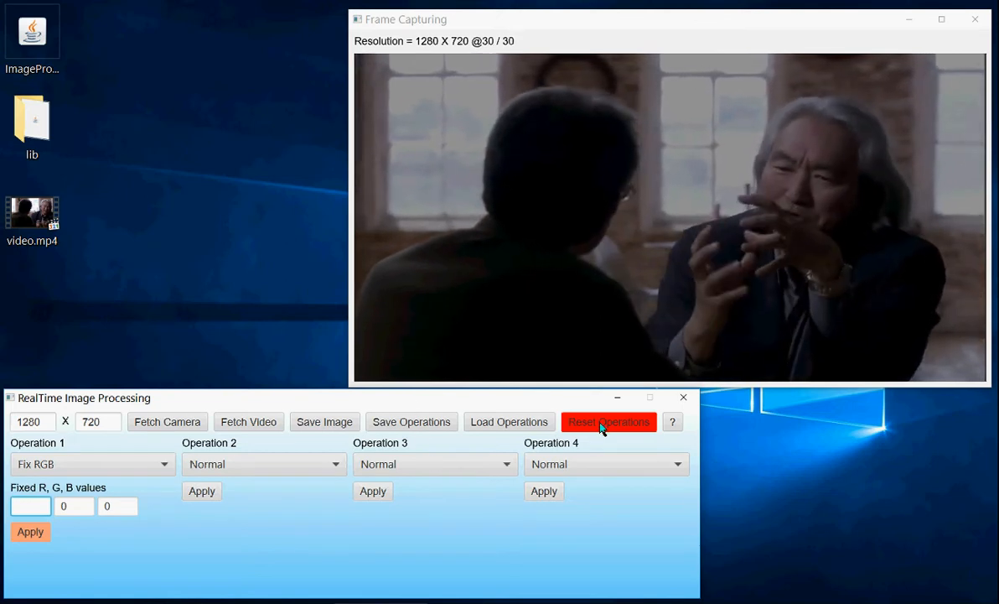
{"action": "left_click", "coordinate": [74, 505]}
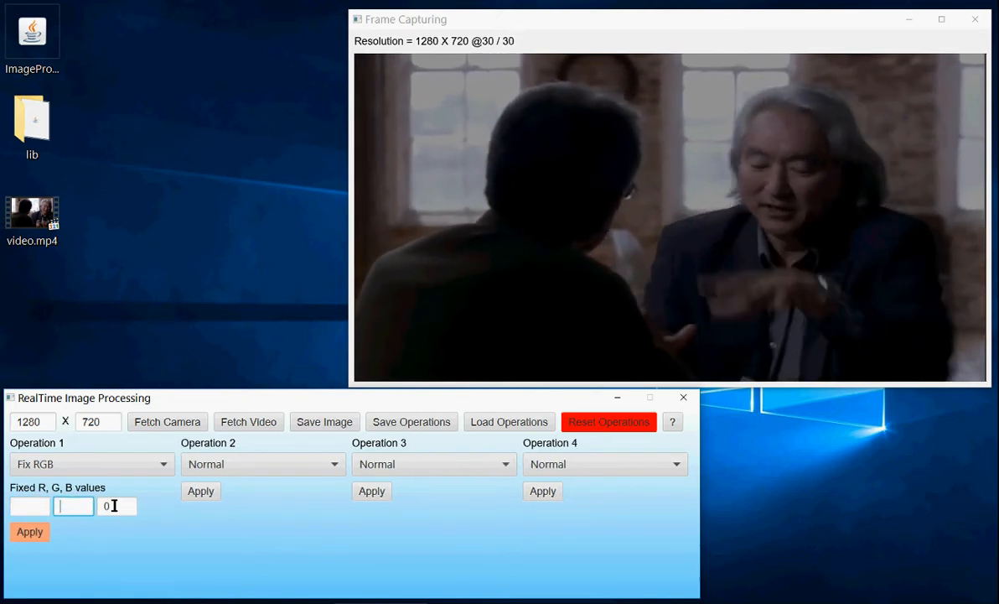
{"action": "left_click", "coordinate": [29, 531]}
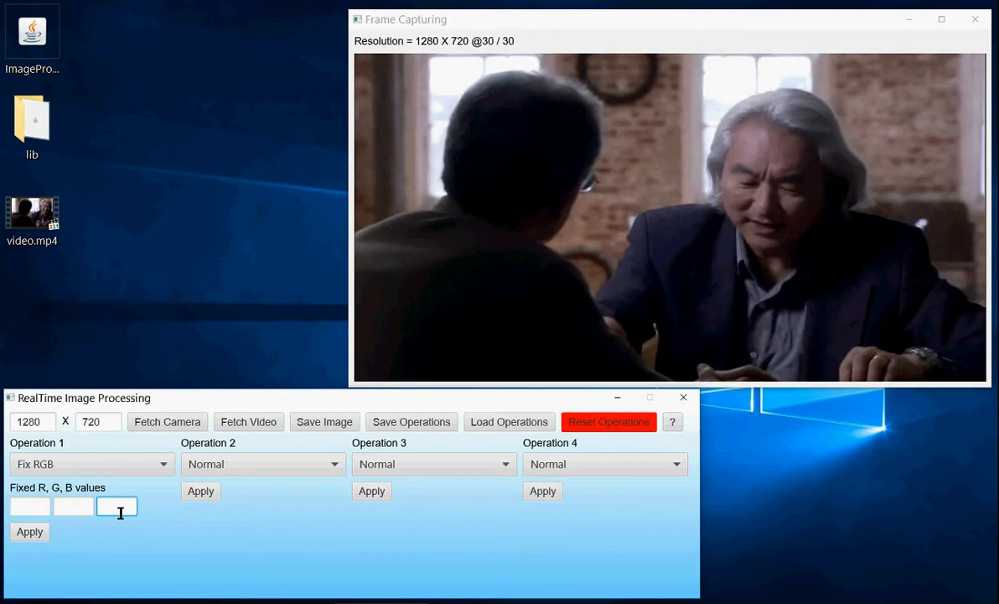
{"action": "type", "text": "50"}
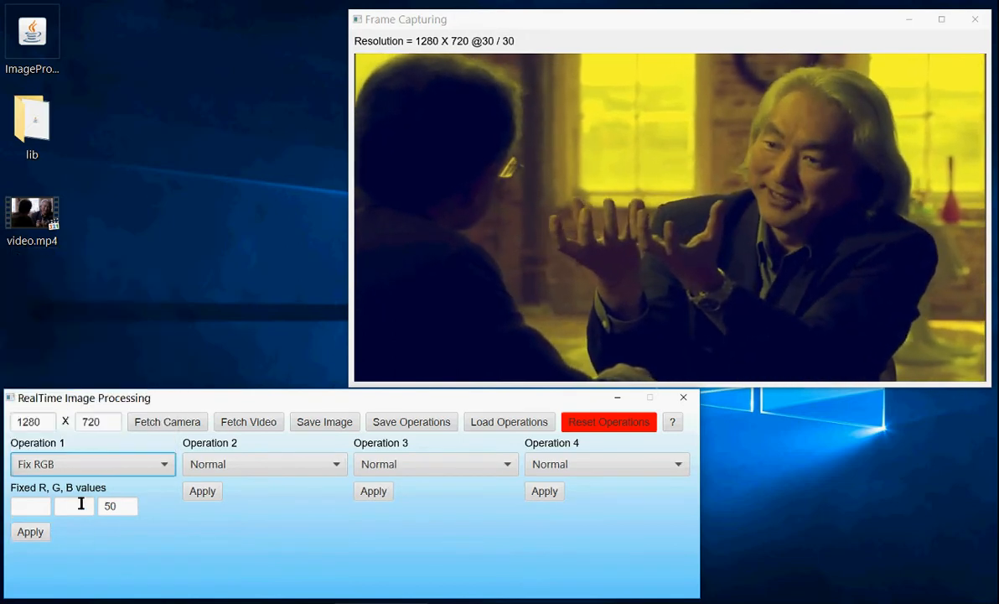
{"action": "type", "text": "56"}
{"action": "left_click", "coordinate": [31, 505]}
{"action": "type", "text": "78"}
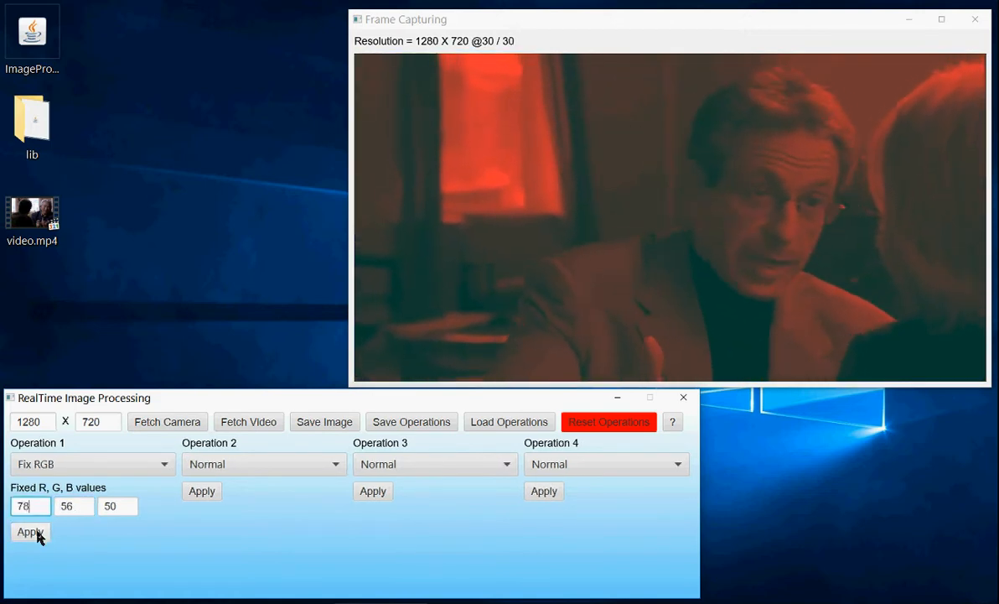
{"action": "left_click", "coordinate": [30, 532]}
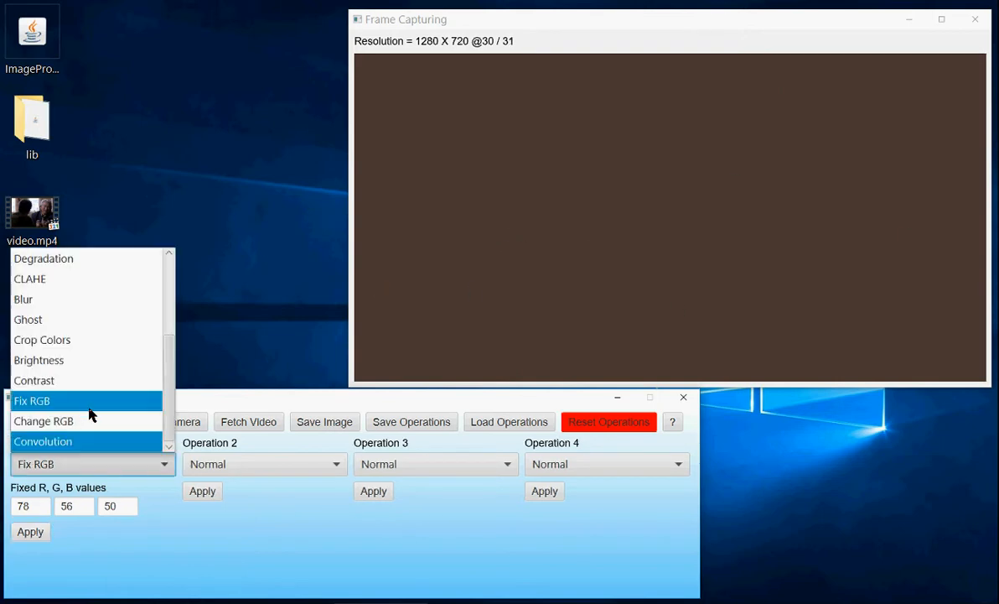
Apply Change RGB as Operation 1 at 0,0,0, then with blue at -50
{"action": "left_click", "coordinate": [44, 421]}
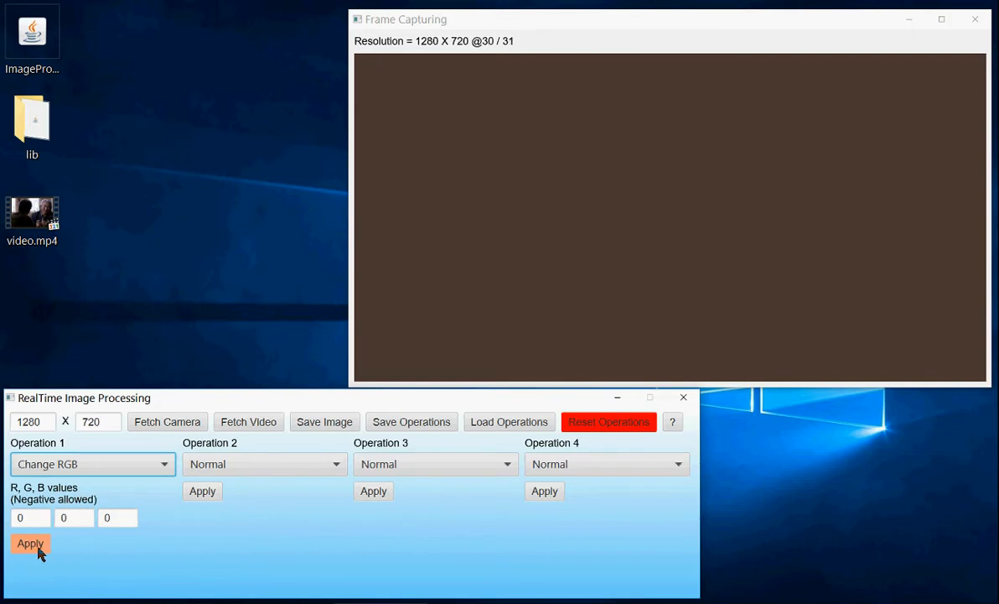
{"action": "left_click", "coordinate": [30, 544]}
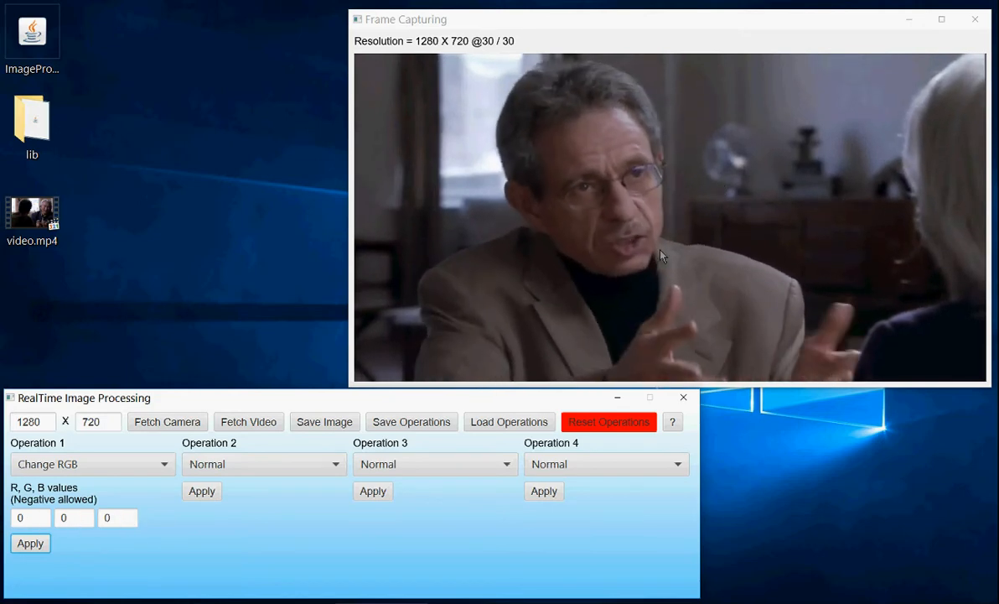
{"action": "left_click", "coordinate": [116, 518]}
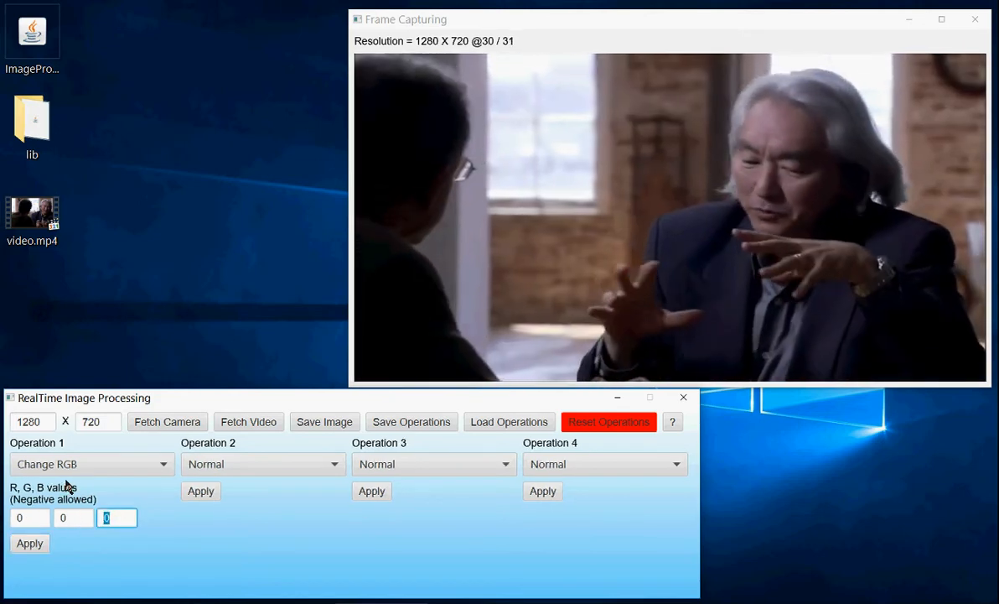
{"action": "type", "text": "50"}
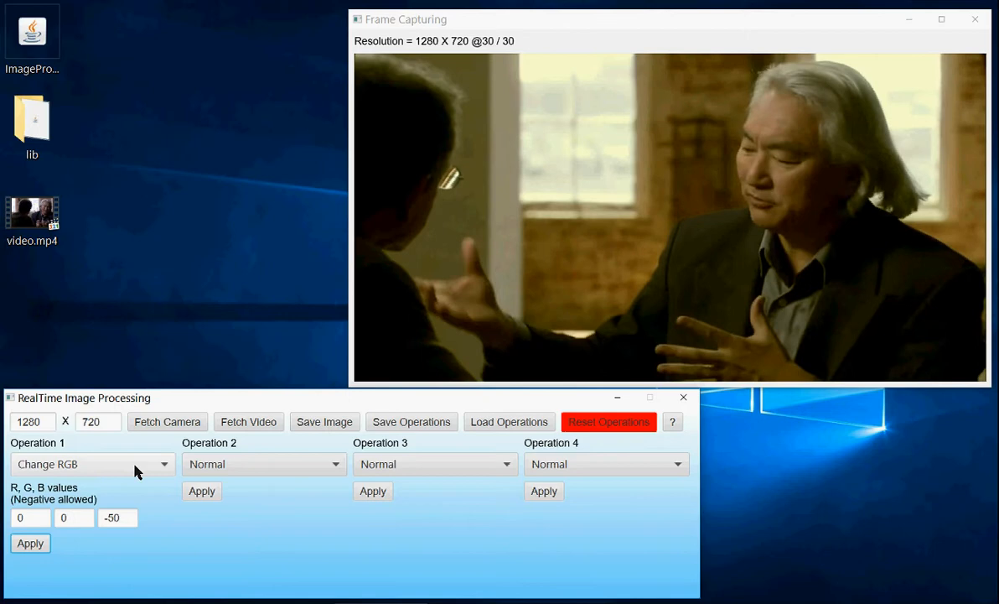
{"action": "left_click", "coordinate": [92, 463]}
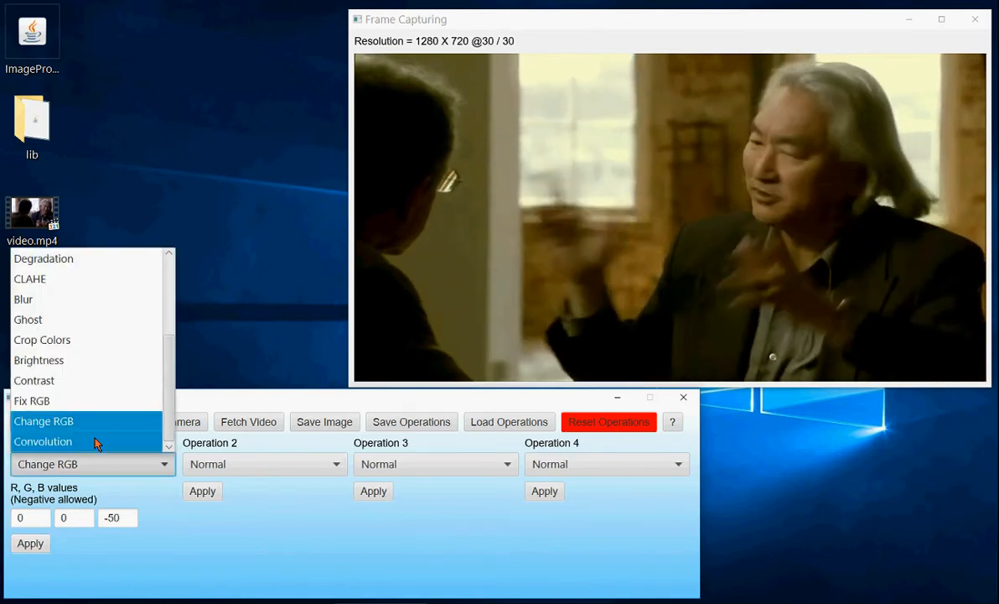
Select Convolution as Operation 1 and enter kernel values 1 and -1
{"action": "left_click", "coordinate": [43, 440]}
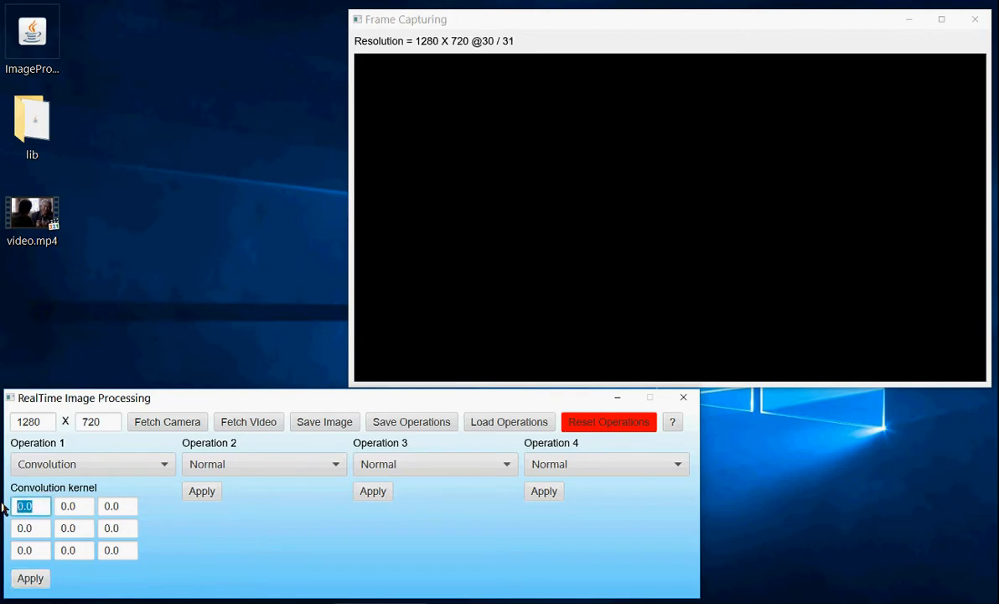
{"action": "type", "text": "1"}
{"action": "left_click", "coordinate": [117, 505]}
{"action": "type", "text": "-1"}
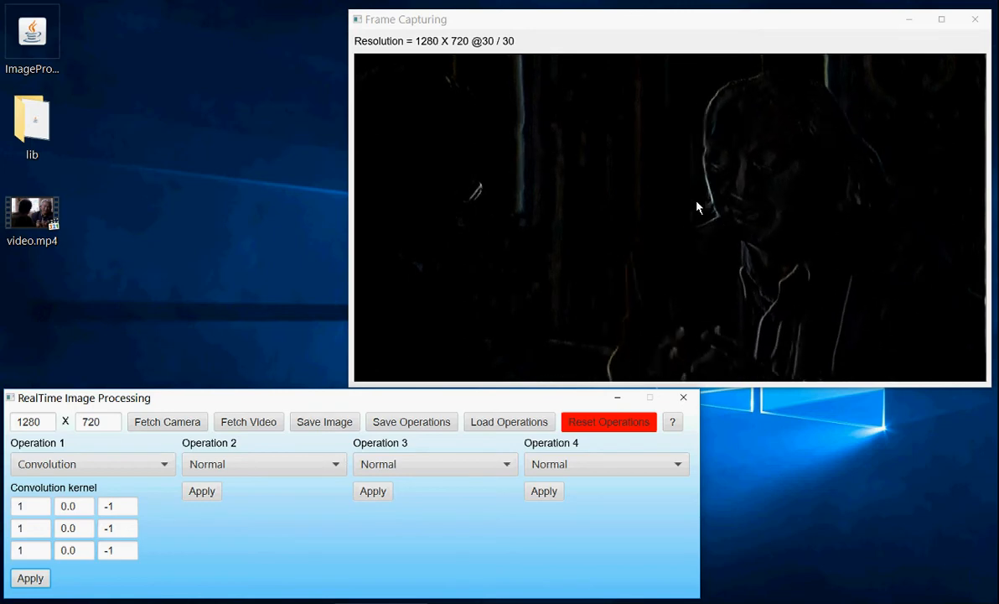
{"action": "left_click", "coordinate": [73, 505]}
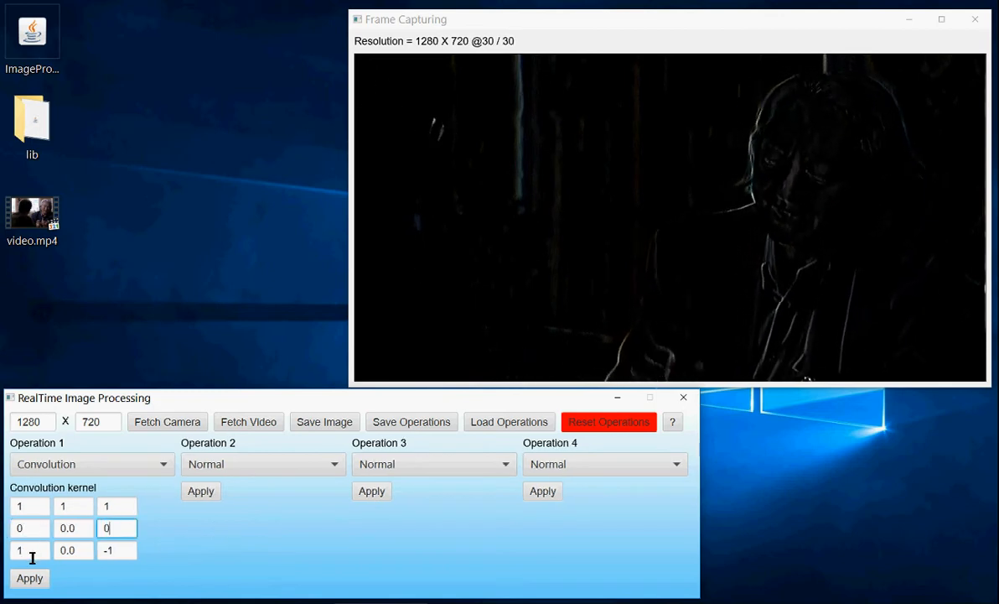
{"action": "type", "text": "-1"}
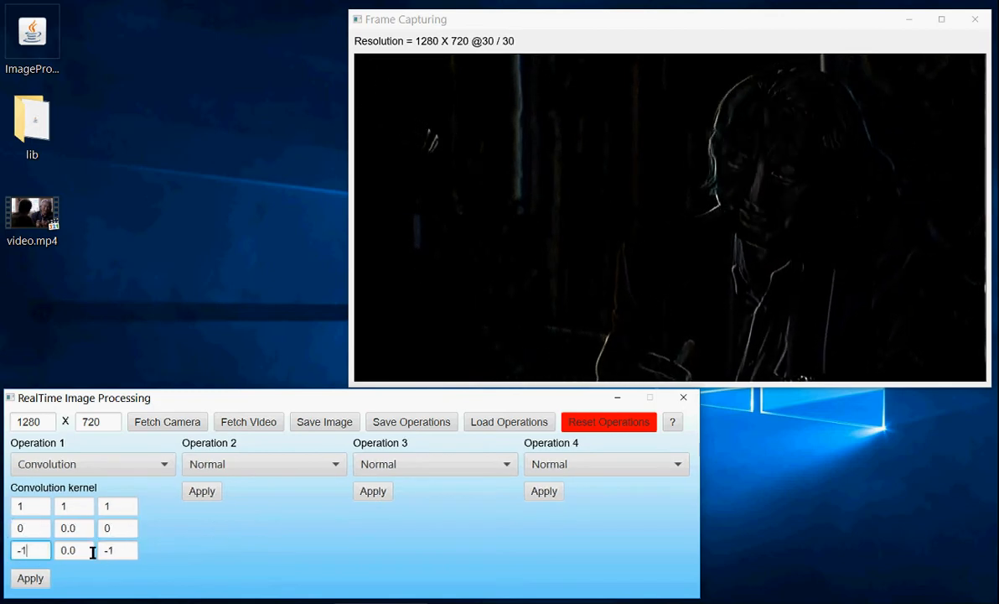
{"action": "left_click", "coordinate": [74, 550]}
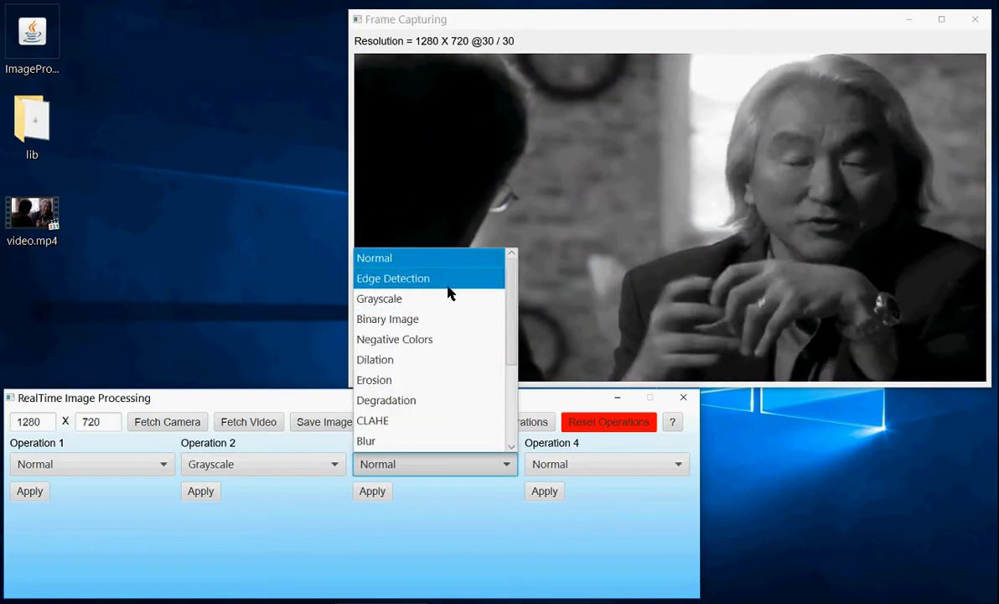
Set Operation 3 to Edge Detection and Operation 4 to Negative Colors, and apply Crop Colors 50–200
{"action": "left_click", "coordinate": [393, 277]}
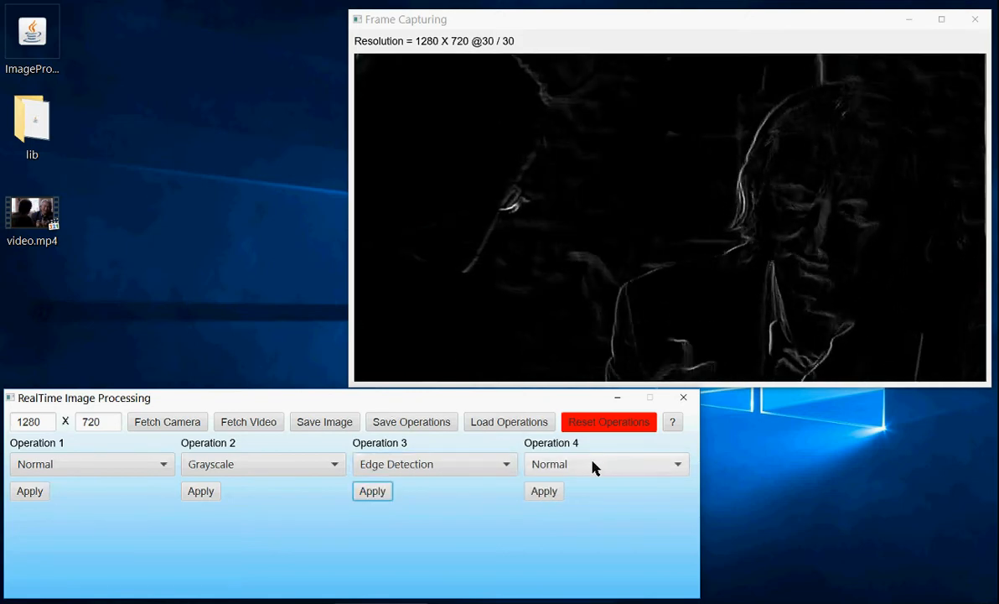
{"action": "left_click", "coordinate": [606, 464]}
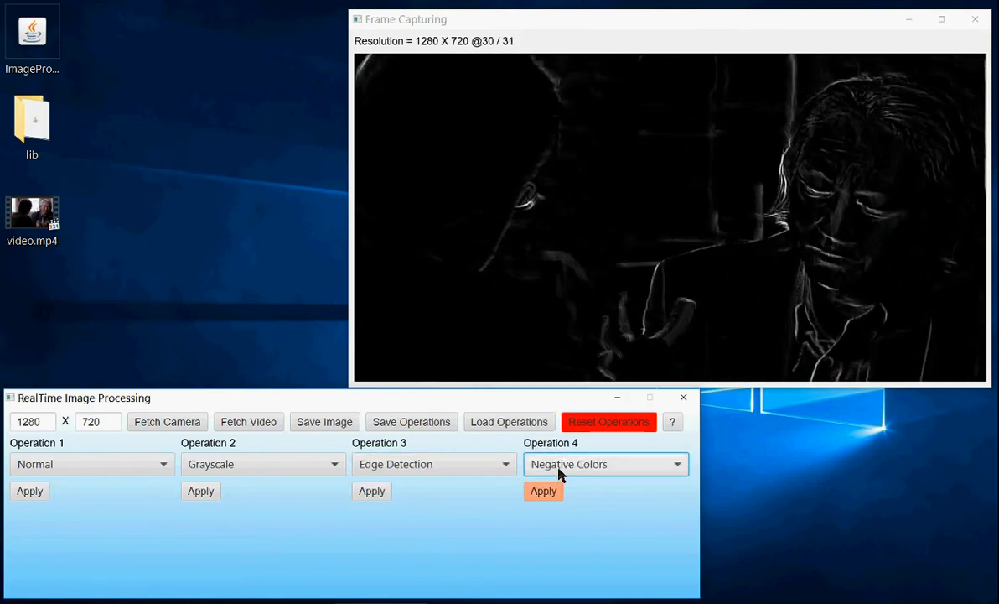
{"action": "left_click", "coordinate": [543, 491]}
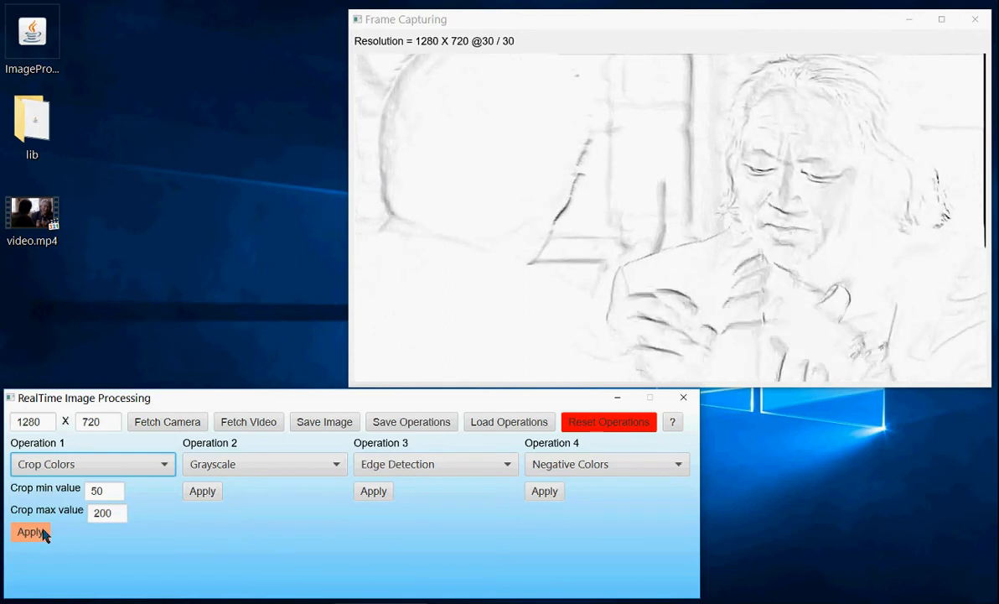
{"action": "left_click", "coordinate": [30, 531]}
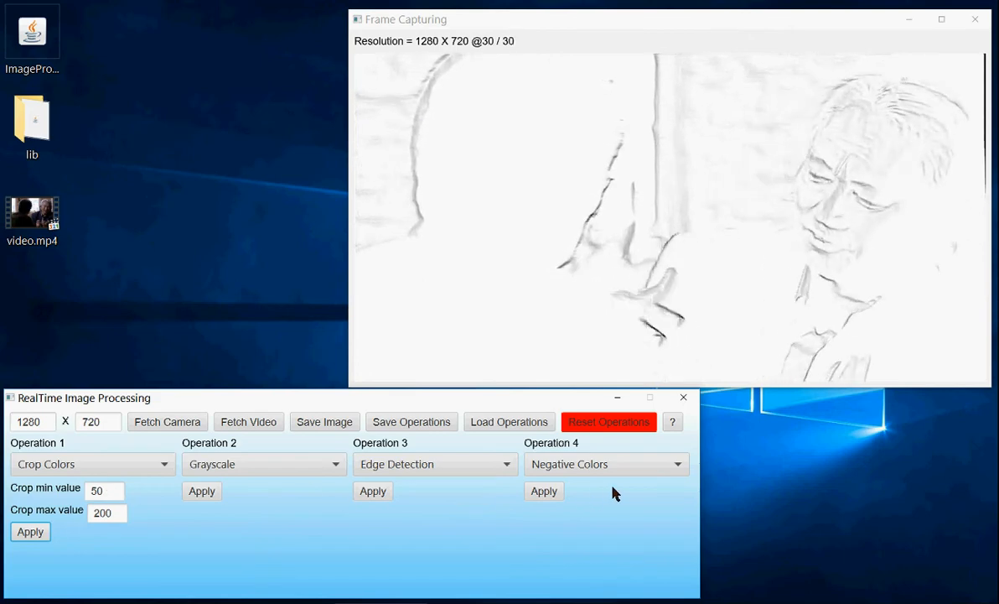
{"action": "mouse_move", "coordinate": [420, 536]}
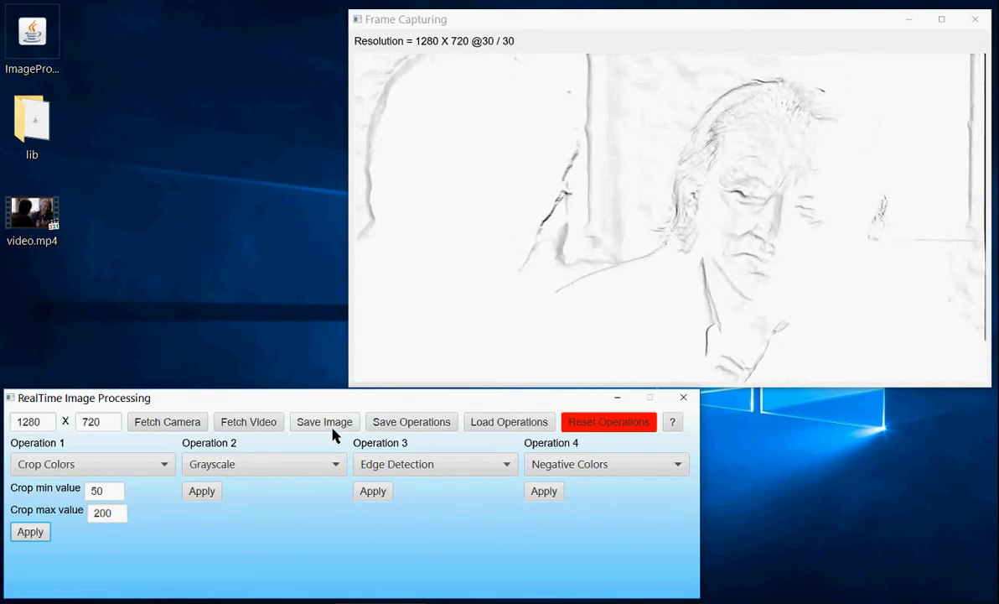
Save the pencil-sketch frame and the four-operation sequence to the desktop, dismissing both confirmations
{"action": "left_click", "coordinate": [324, 421]}
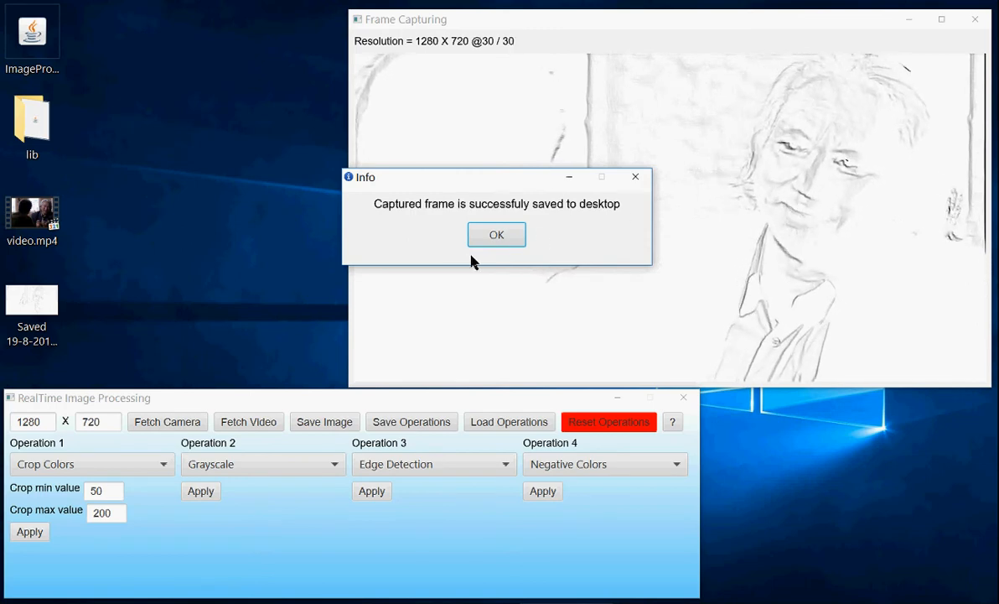
{"action": "left_click", "coordinate": [496, 234]}
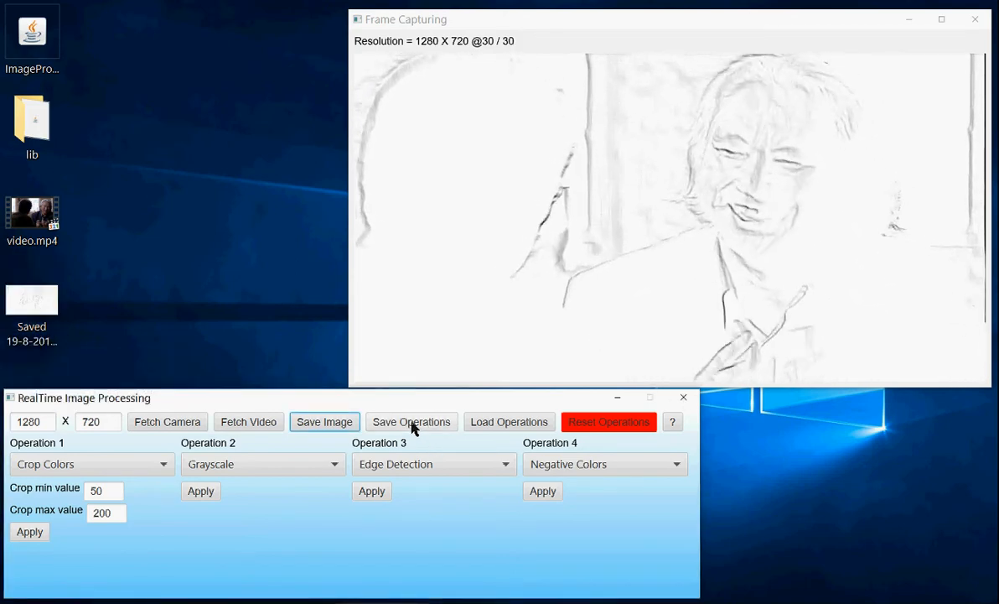
{"action": "left_click", "coordinate": [410, 421]}
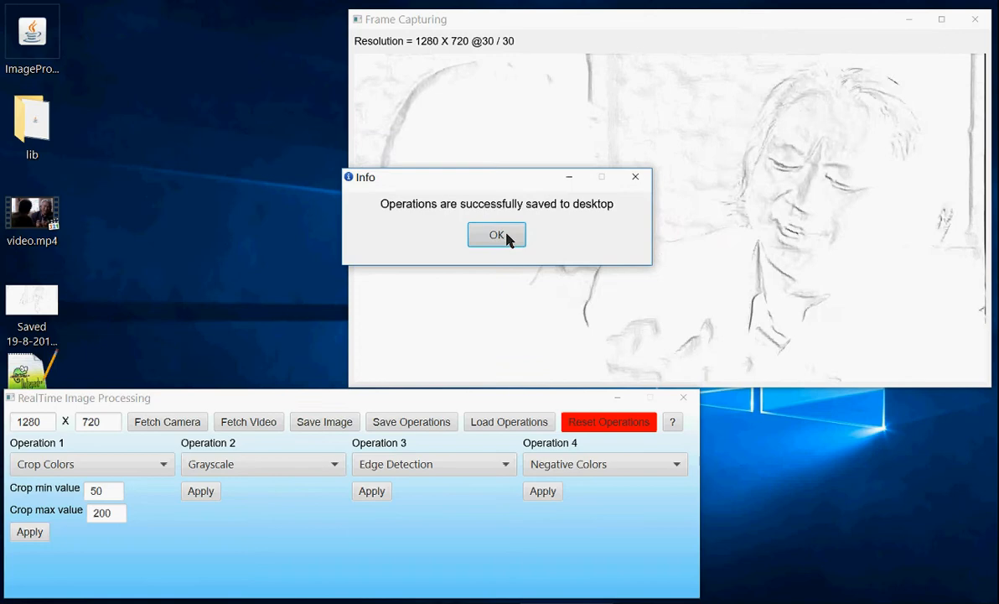
{"action": "left_click", "coordinate": [496, 234]}
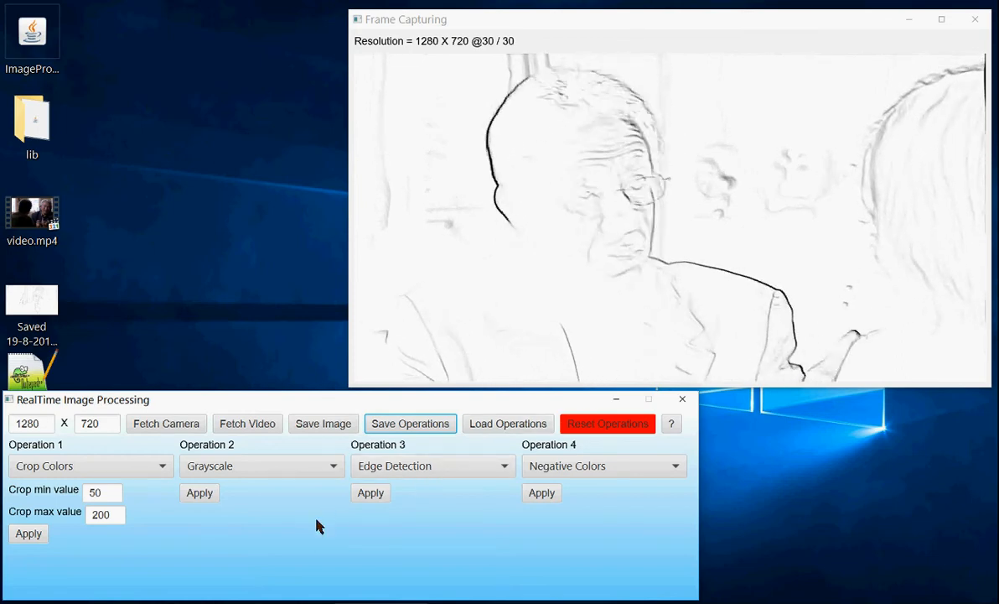
{"action": "mouse_move", "coordinate": [473, 496]}
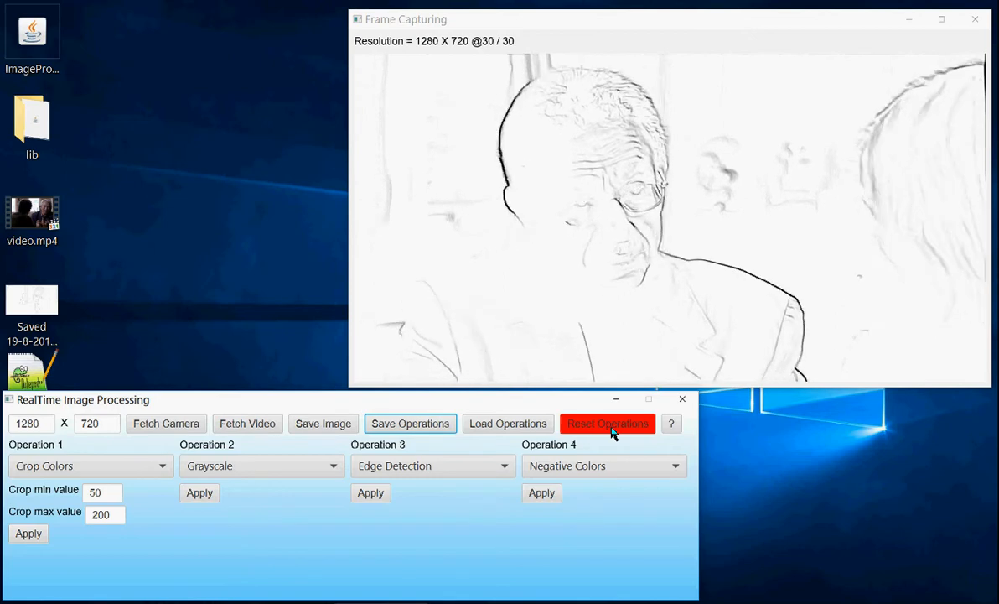
Reset operations and apply Brightness 71 followed by Binary Image
{"action": "left_click", "coordinate": [607, 424]}
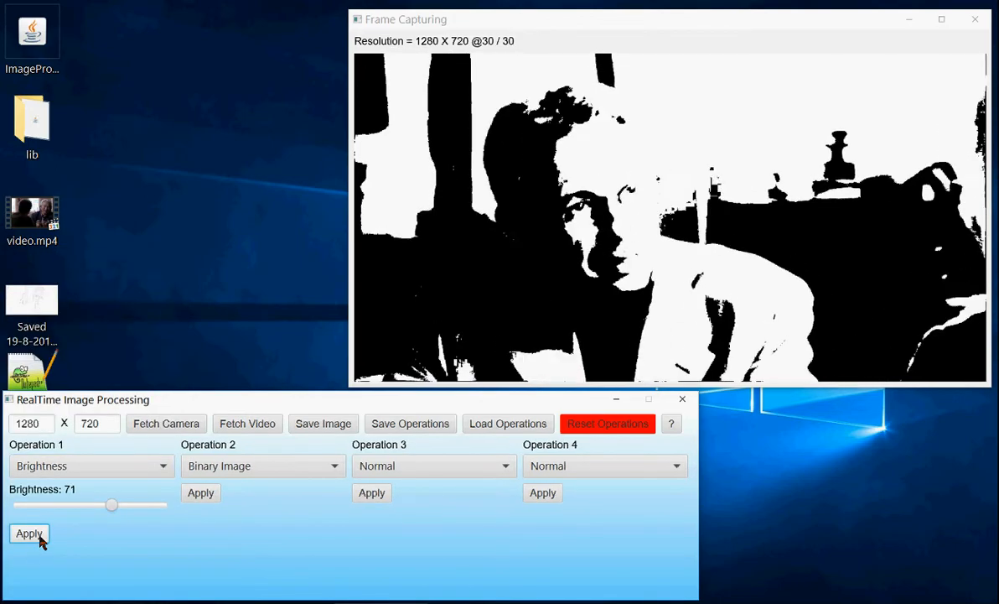
{"action": "left_click", "coordinate": [29, 533]}
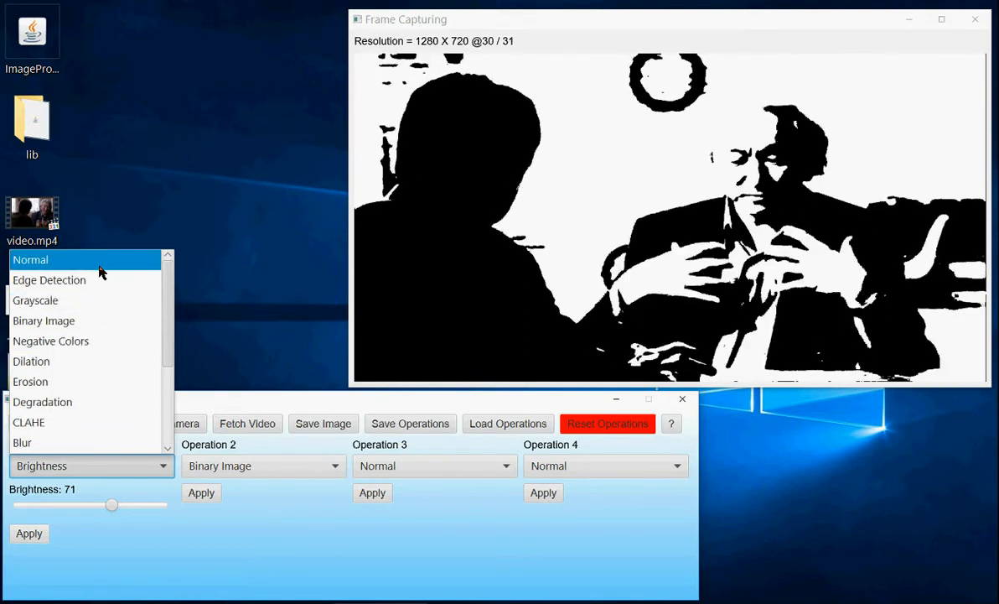
Set Operation 1 to Normal and apply Brightness 73 as Operation 3 after Binary Image
{"action": "left_click", "coordinate": [30, 259]}
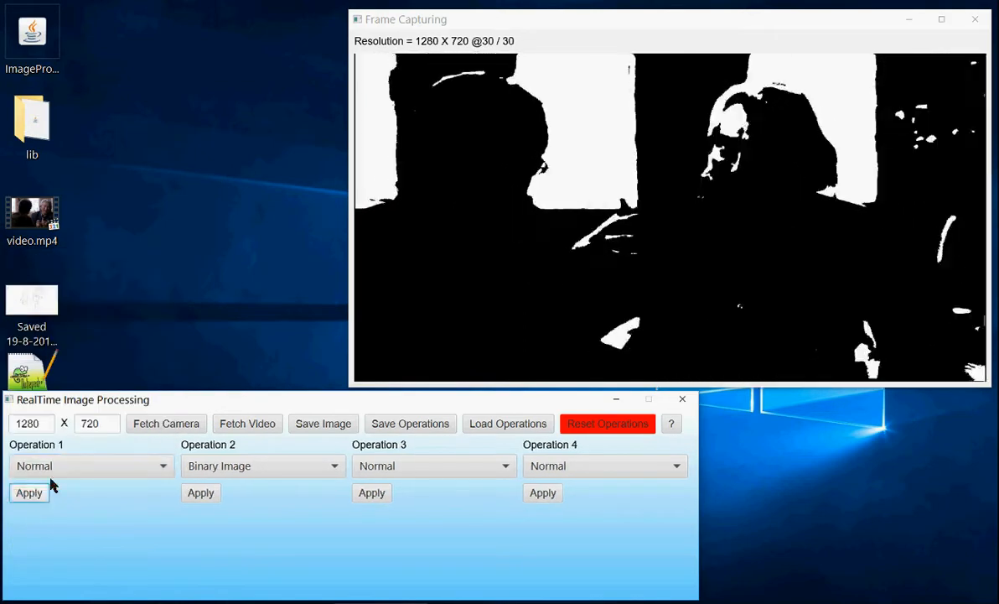
{"action": "left_click", "coordinate": [432, 465]}
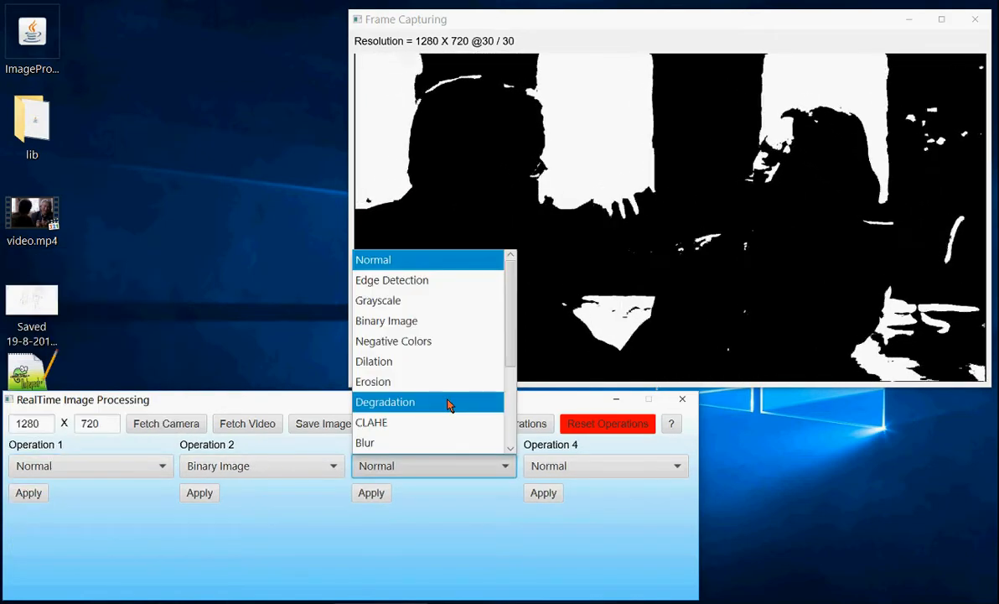
{"action": "scroll", "scroll_direction": "down", "scroll_amount": 3}
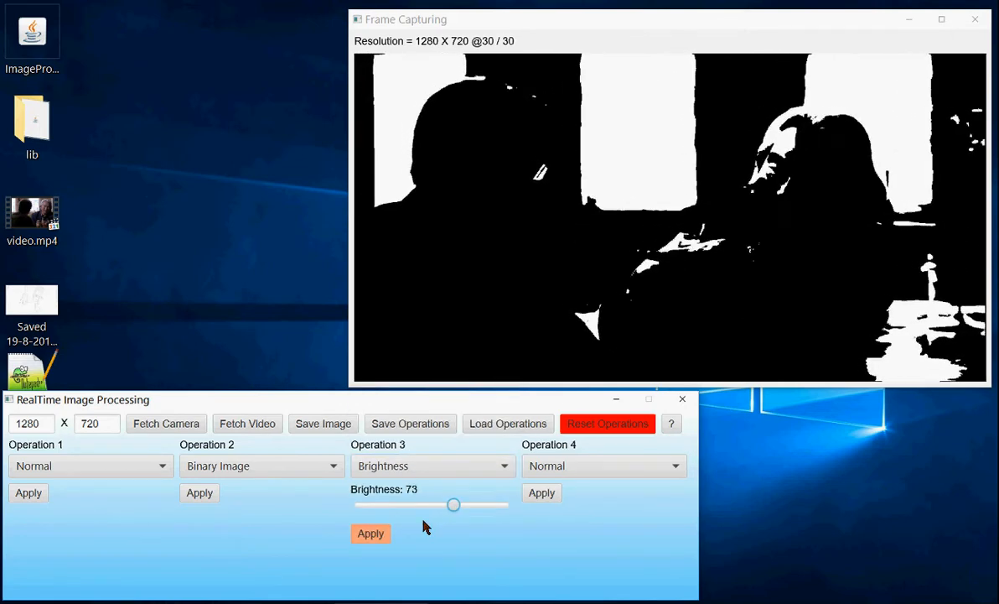
{"action": "left_click", "coordinate": [371, 534]}
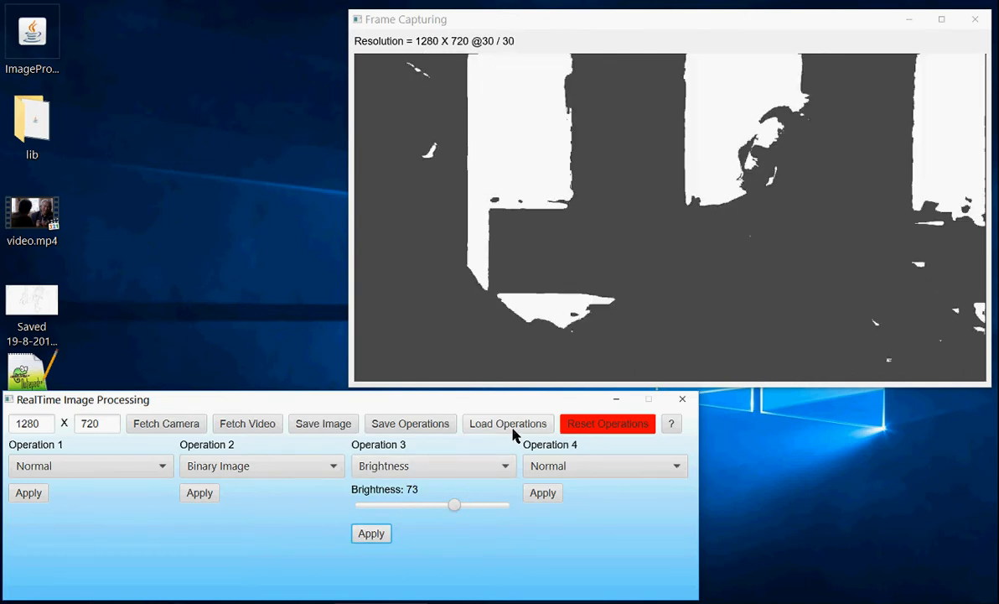
Load the saved operations .cfg file from the Desktop
{"action": "left_click", "coordinate": [507, 423]}
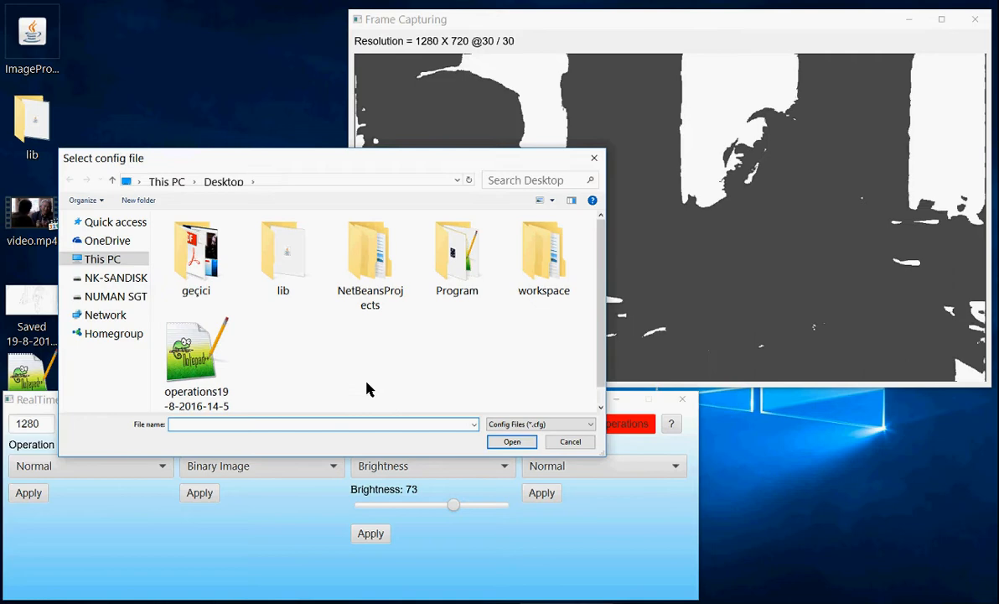
{"action": "left_click", "coordinate": [196, 352]}
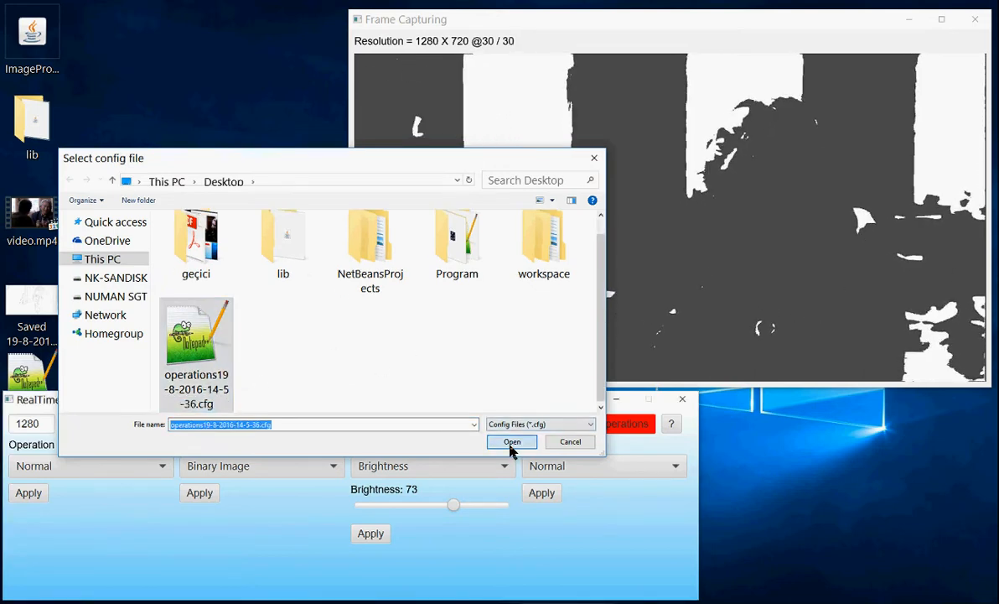
{"action": "left_click", "coordinate": [512, 442]}
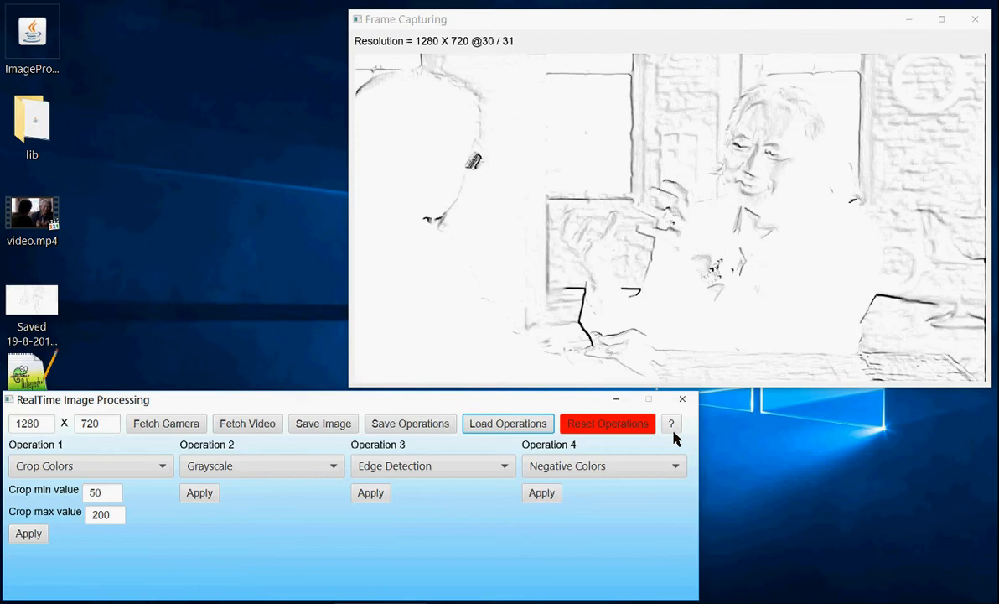
{"action": "left_click", "coordinate": [671, 423]}
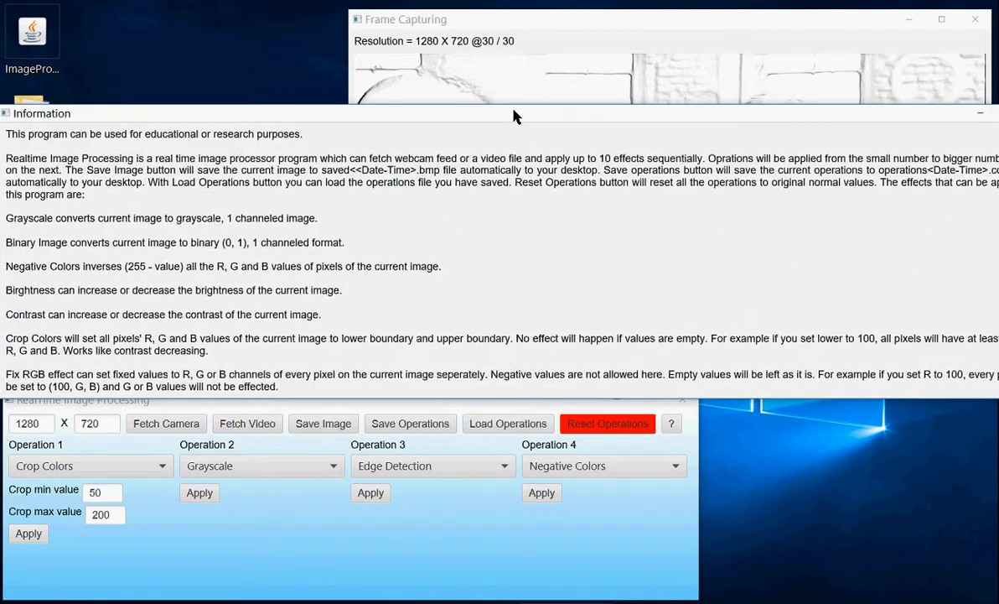
{"action": "mouse_move", "coordinate": [599, 270]}
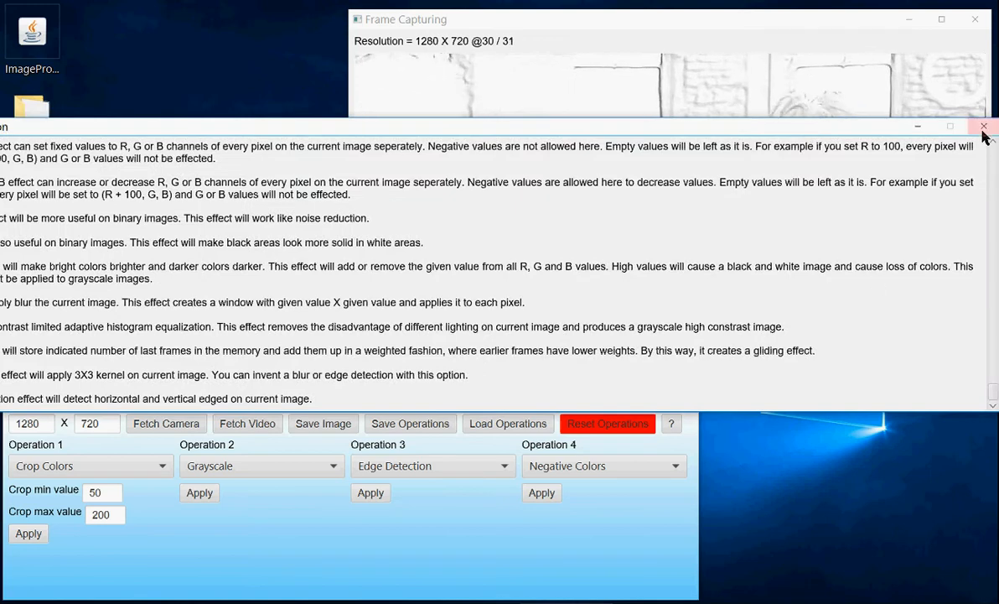
{"action": "left_click", "coordinate": [984, 126]}
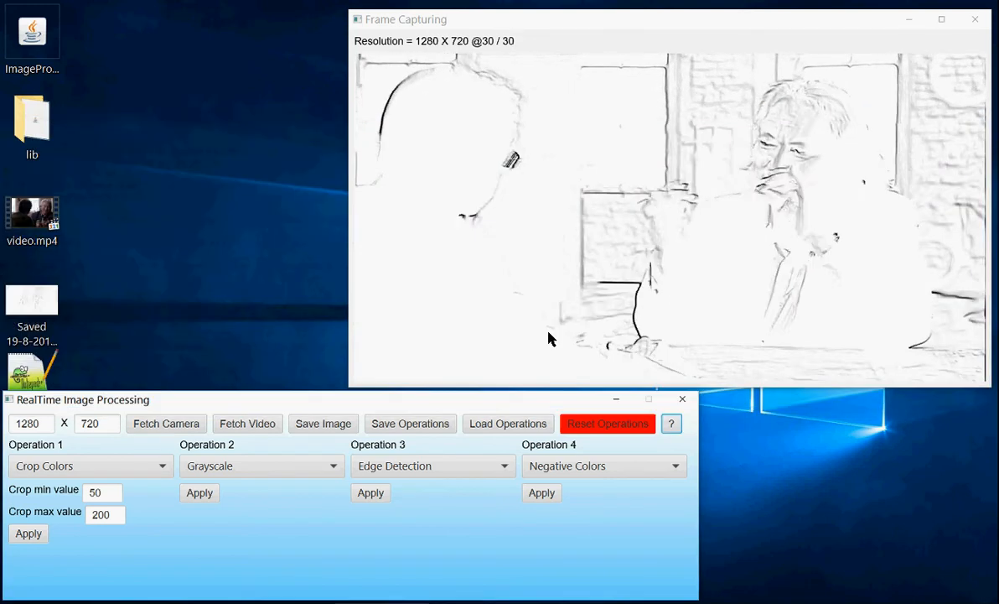